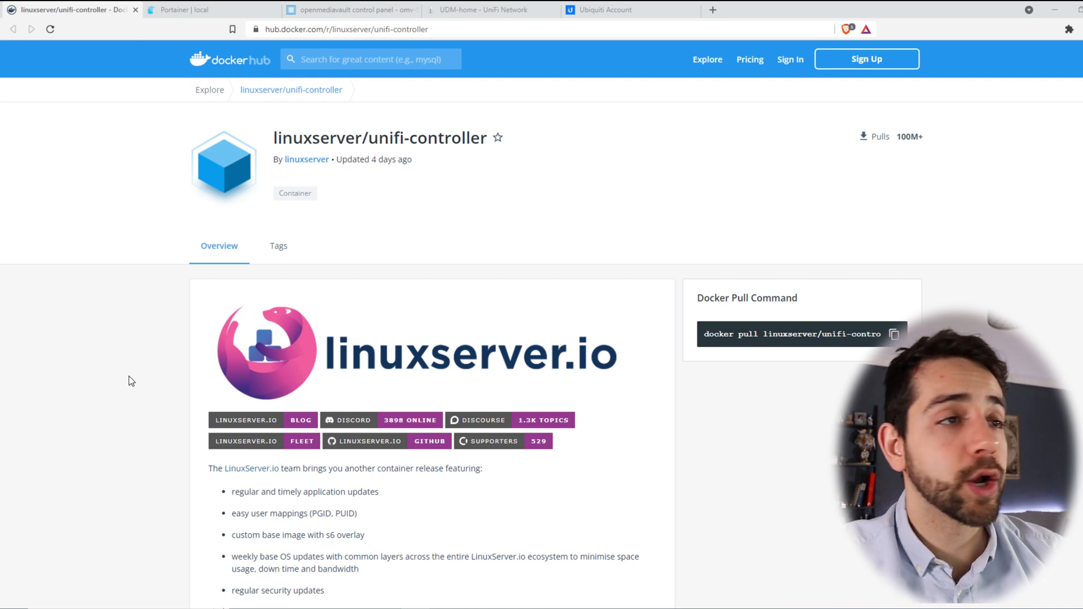
{"action": "mouse_move", "coordinate": [881, 188]}
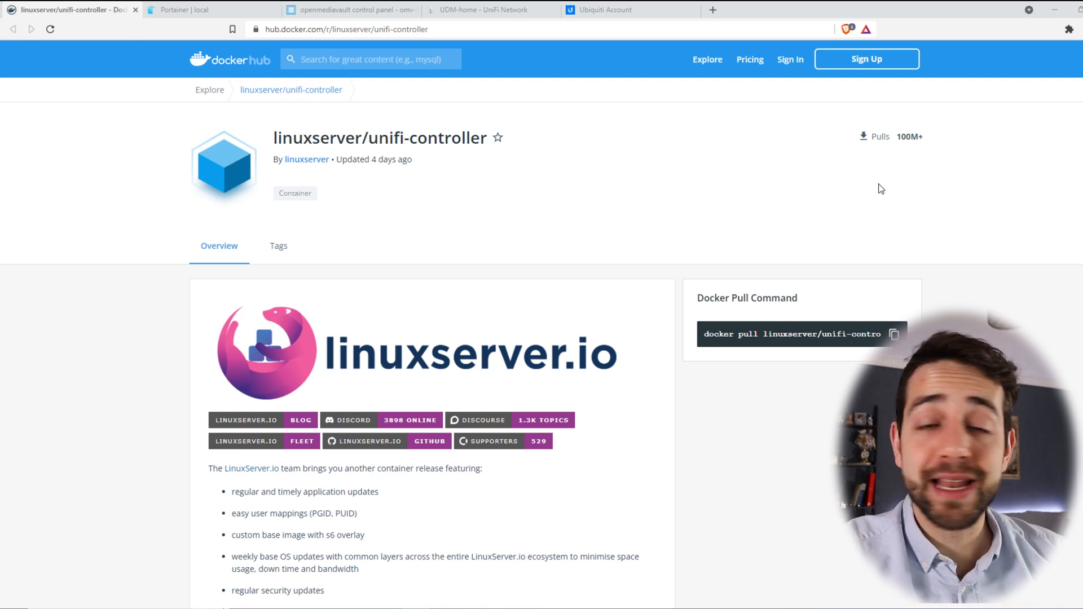
Step: Scroll the linuxserver/unifi-controller page through Supported Architectures and Application Setup to the docker-compose example
{"action": "scroll", "scroll_direction": "down", "scroll_amount": 3}
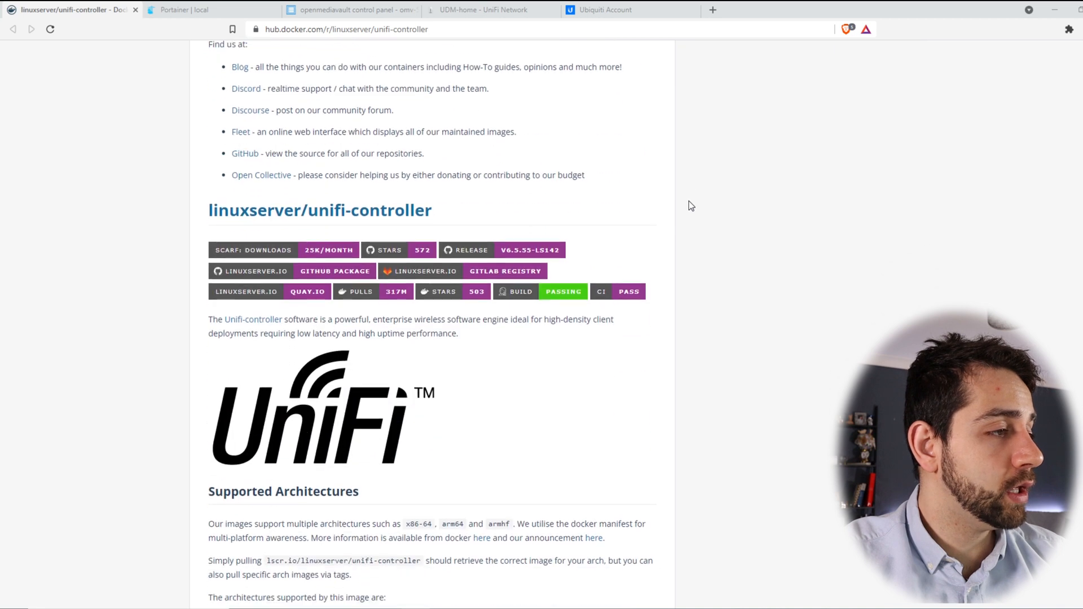
{"action": "scroll", "scroll_direction": "down", "scroll_amount": 3}
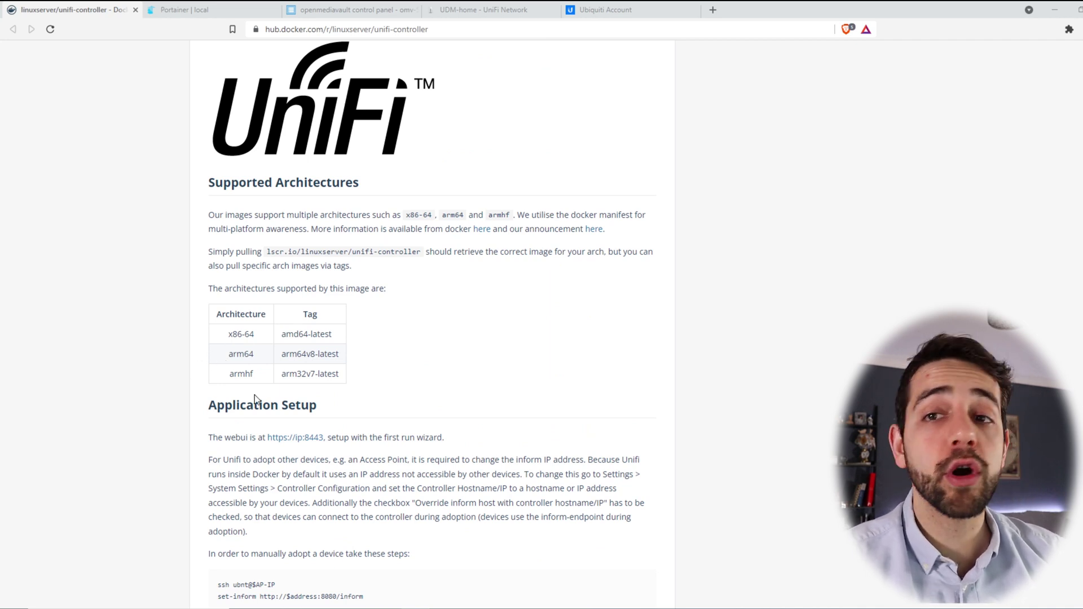
{"action": "mouse_move", "coordinate": [390, 320]}
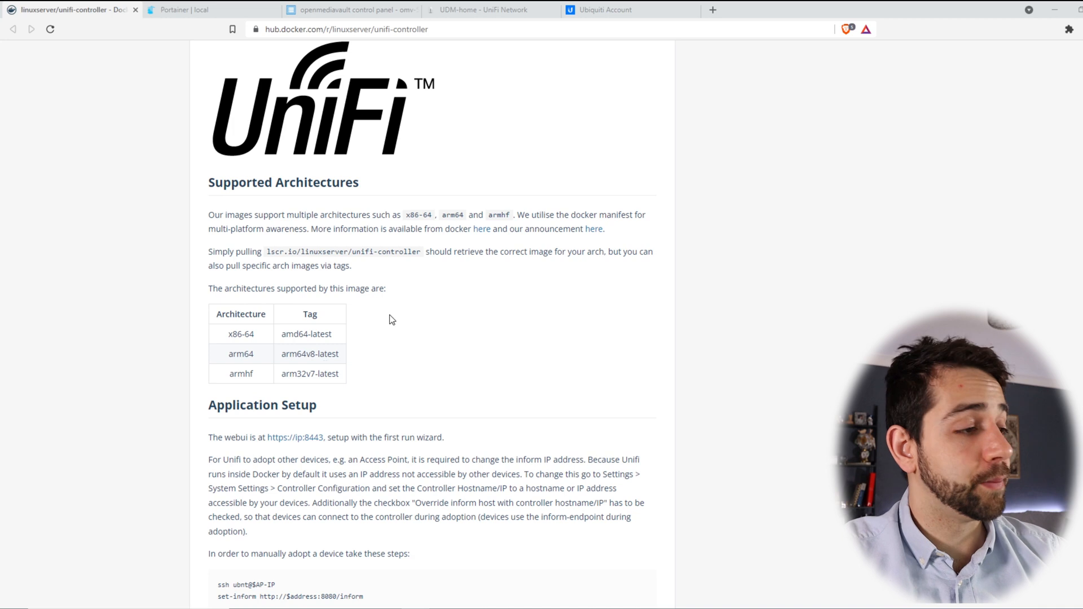
{"action": "scroll", "scroll_direction": "down", "scroll_amount": 3}
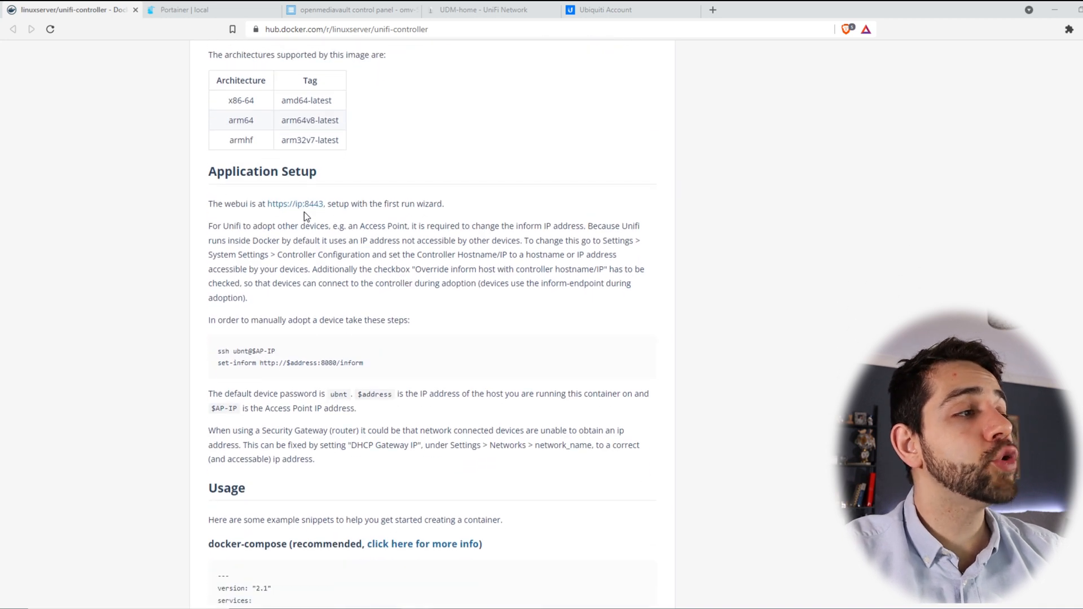
{"action": "mouse_move", "coordinate": [295, 203]}
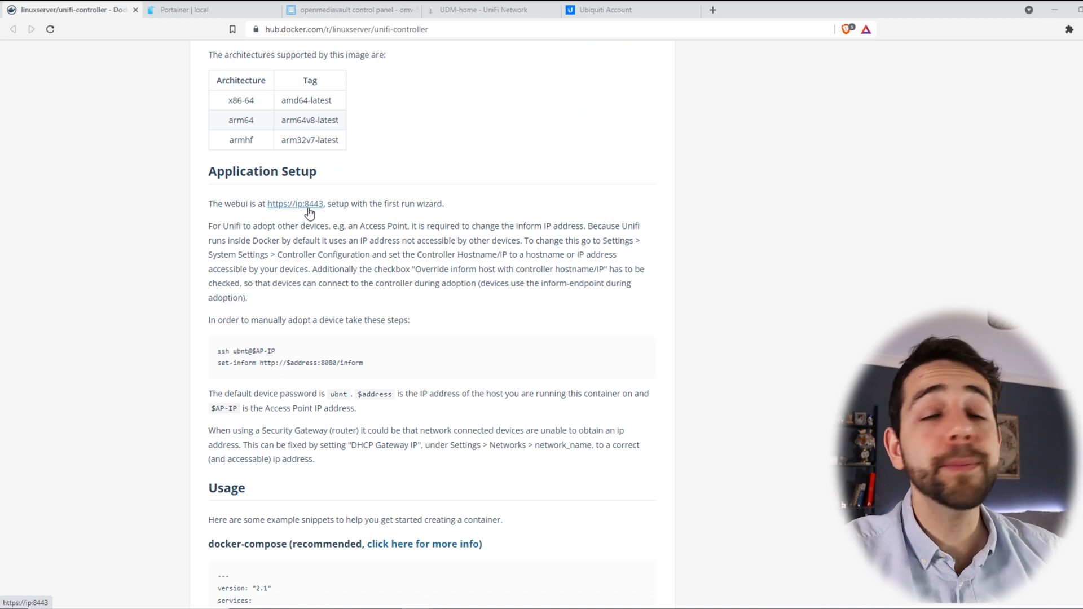
{"action": "scroll", "scroll_direction": "down", "scroll_amount": 3}
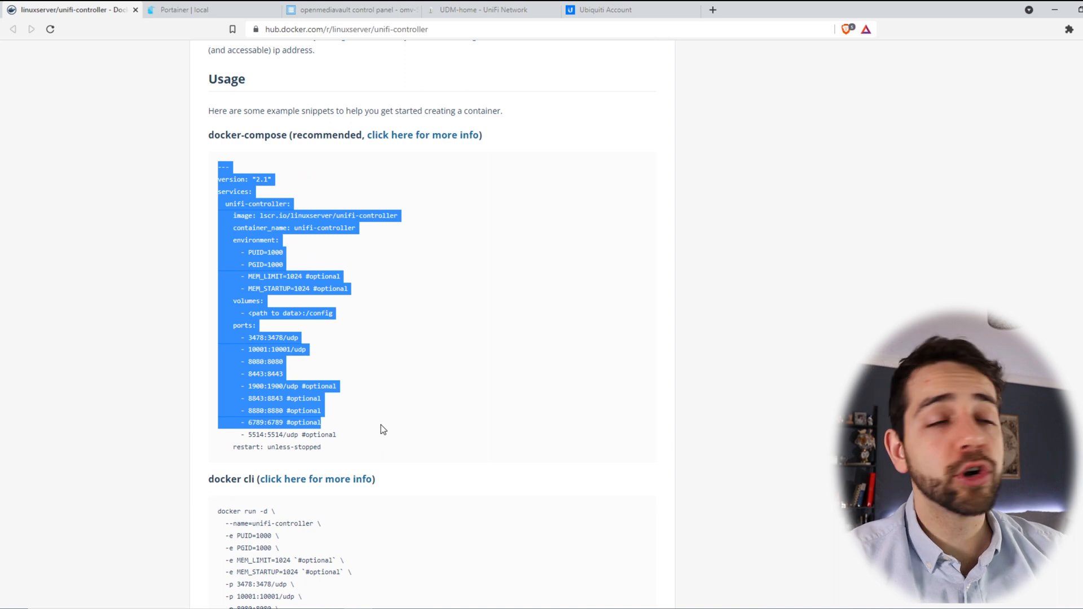
Step: Scroll past the docker-compose and docker cli run snippets to the Parameters table
{"action": "scroll", "scroll_direction": "down", "scroll_amount": 3}
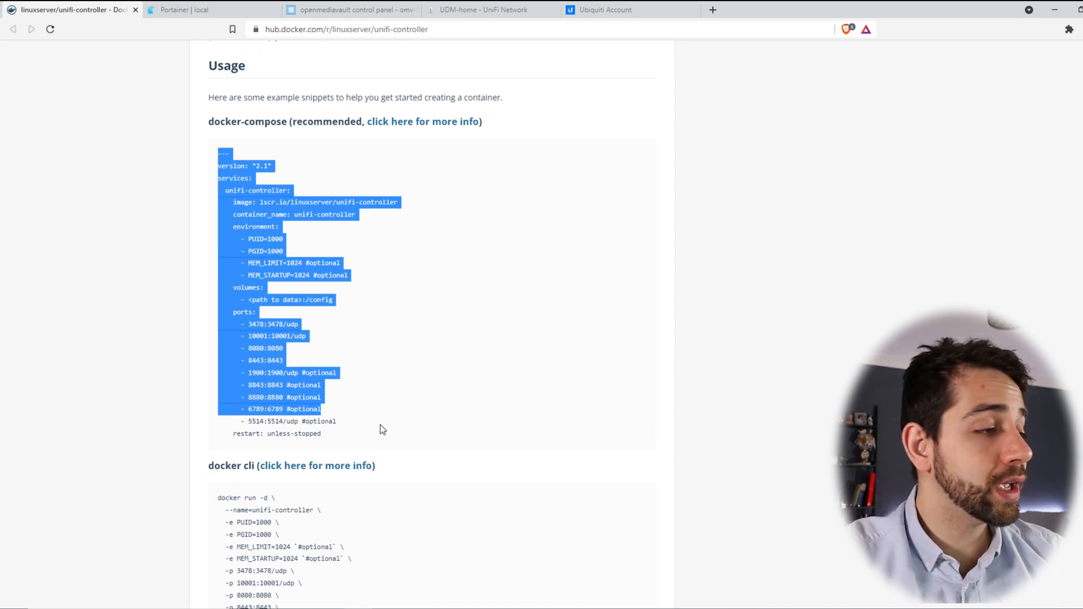
{"action": "scroll", "scroll_direction": "down", "scroll_amount": 3}
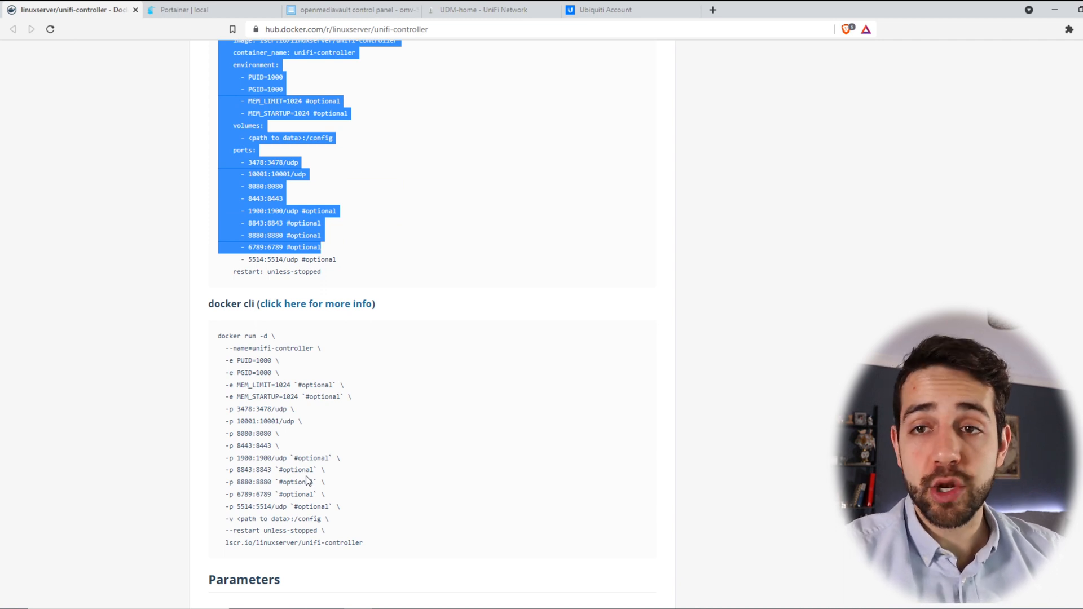
{"action": "scroll", "scroll_direction": "down", "scroll_amount": 3}
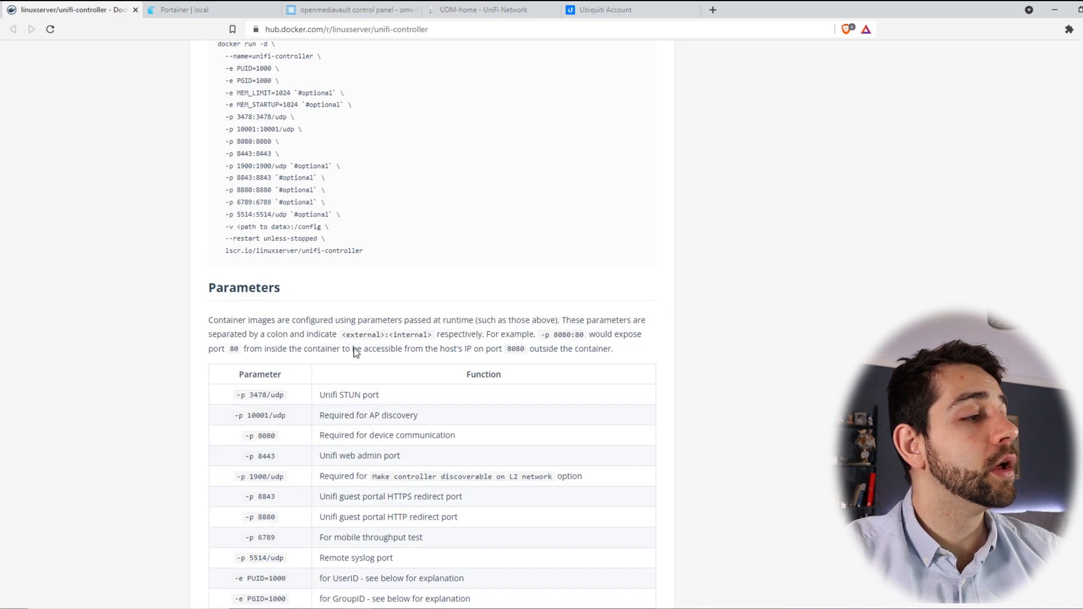
{"action": "mouse_move", "coordinate": [376, 305]}
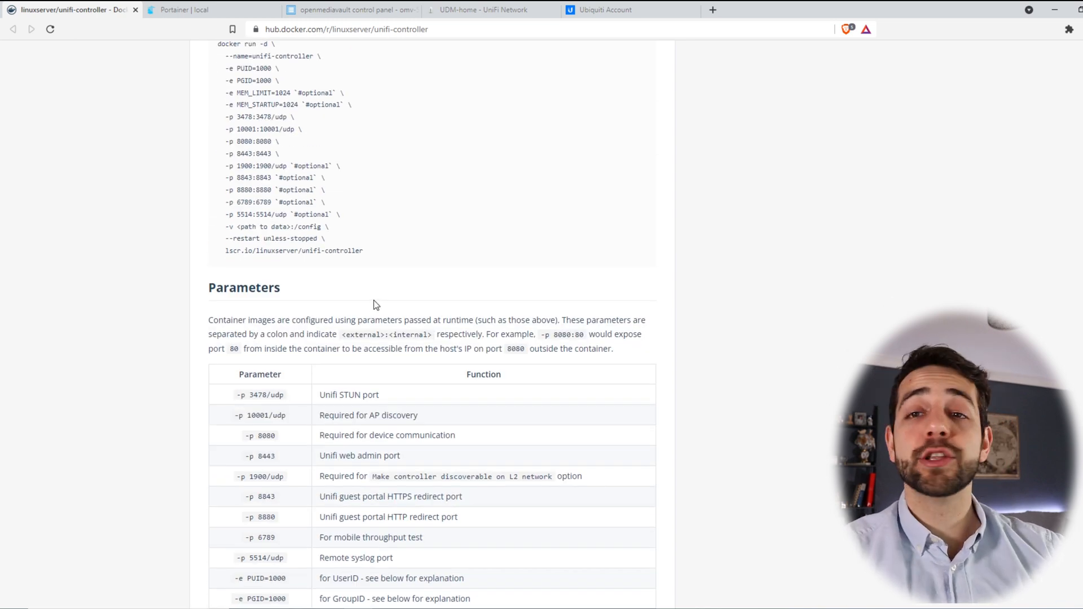
Step: Read the ports, environment variables and config volume, scrolling on to Docker secrets and User/Group Identifiers
{"action": "scroll", "scroll_direction": "down", "scroll_amount": 3}
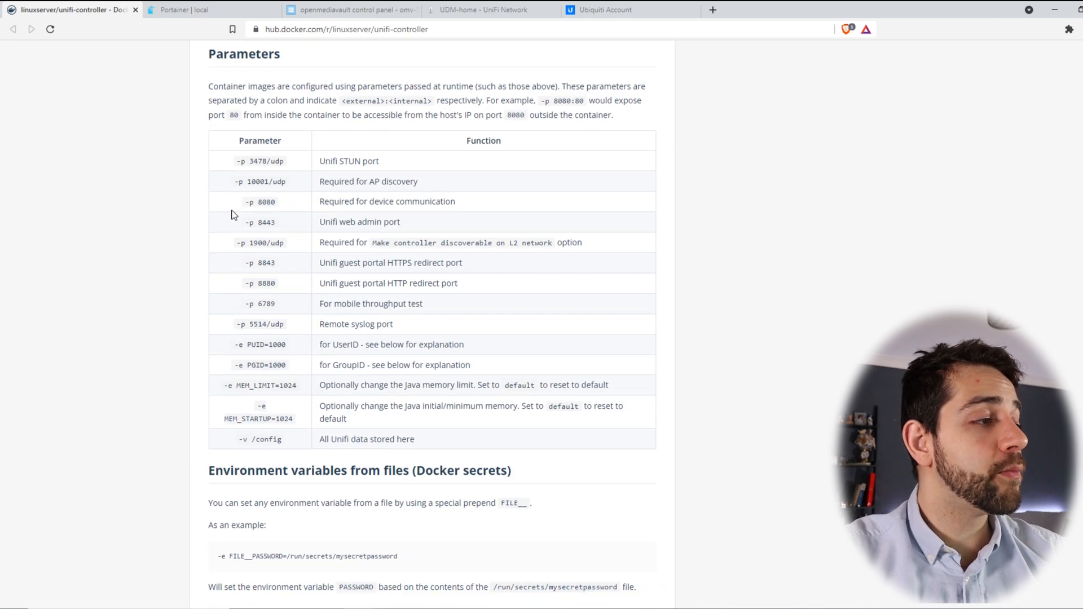
{"action": "mouse_move", "coordinate": [379, 226]}
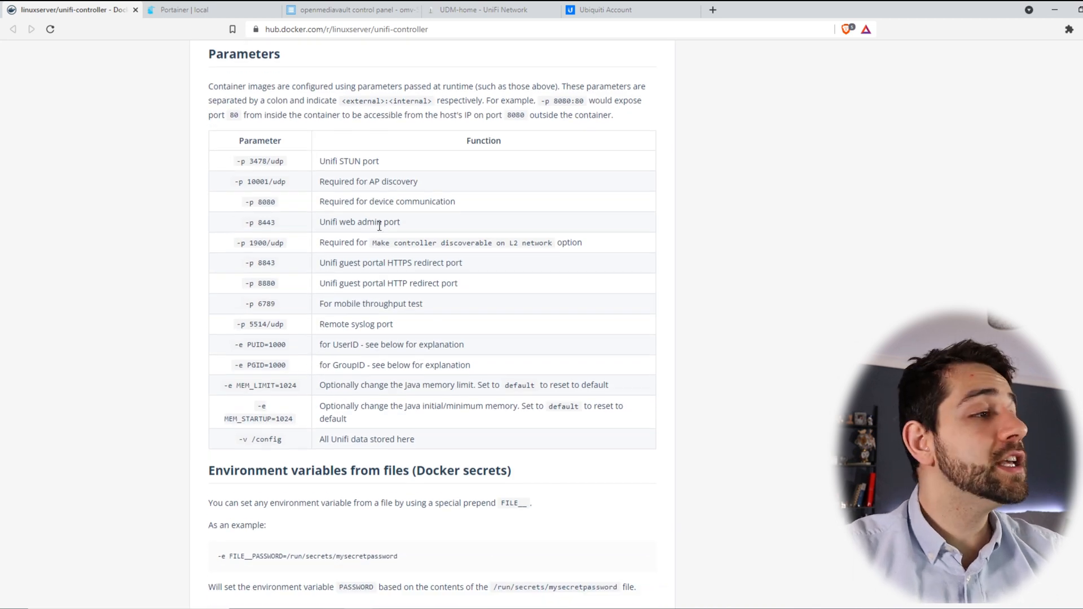
{"action": "mouse_move", "coordinate": [378, 257]}
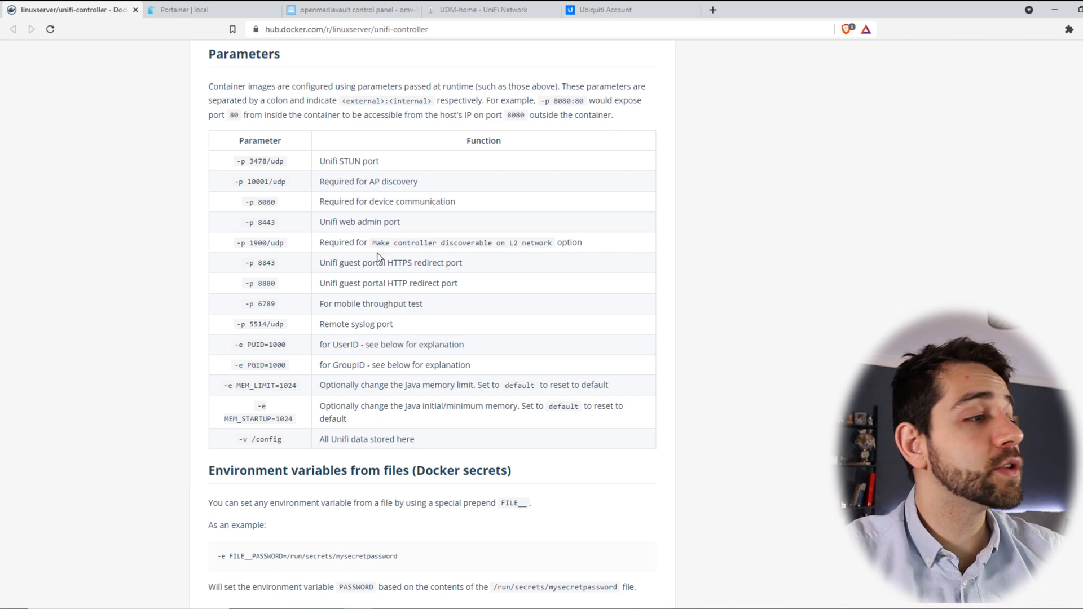
{"action": "mouse_move", "coordinate": [339, 341]}
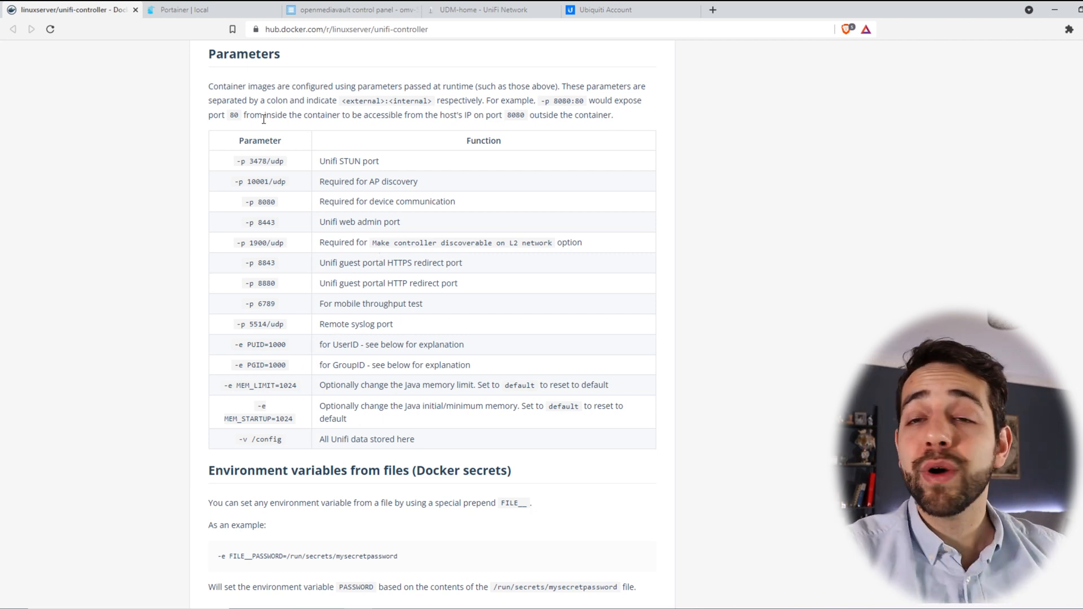
{"action": "mouse_move", "coordinate": [242, 203]}
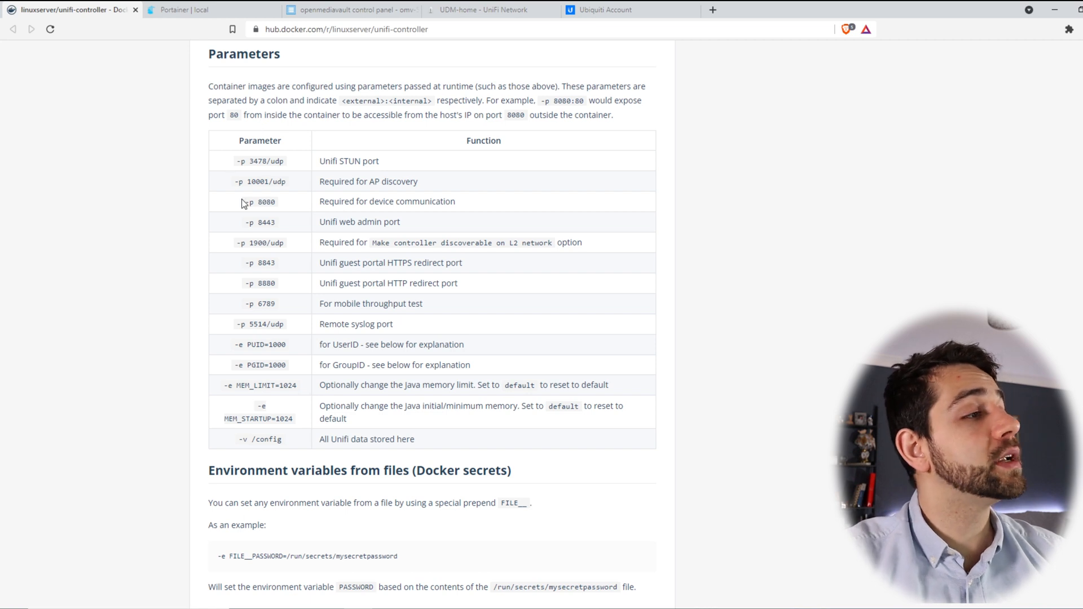
{"action": "mouse_move", "coordinate": [257, 283]}
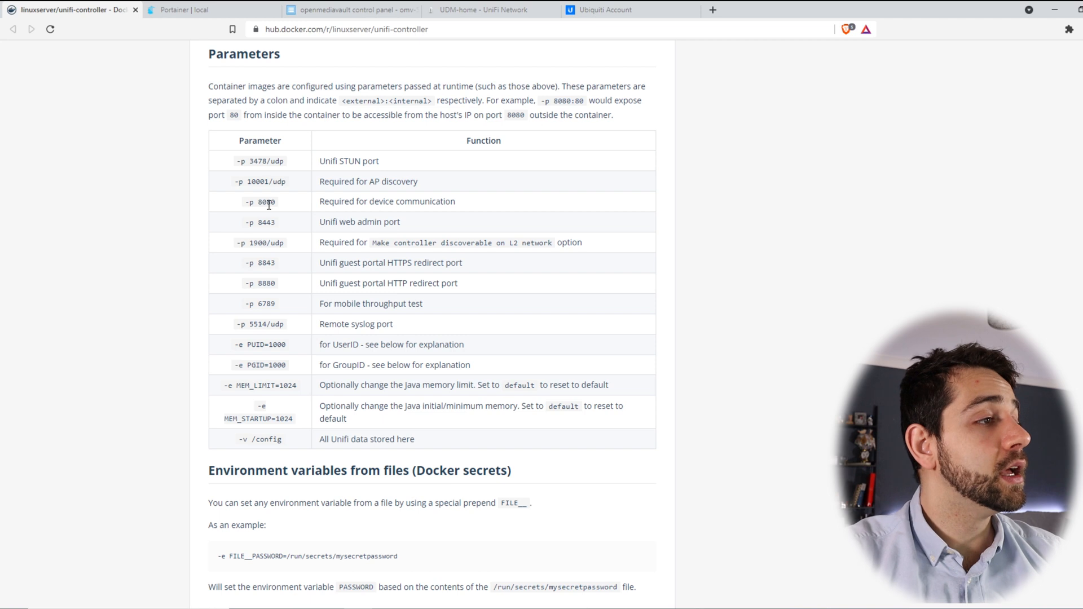
{"action": "mouse_move", "coordinate": [372, 299]}
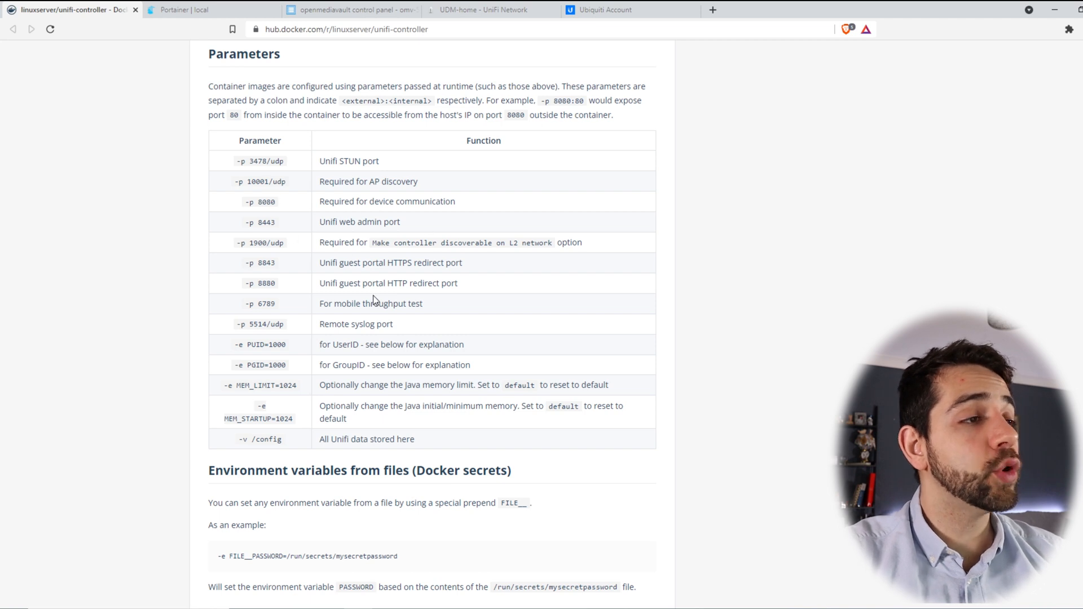
{"action": "mouse_move", "coordinate": [396, 283]}
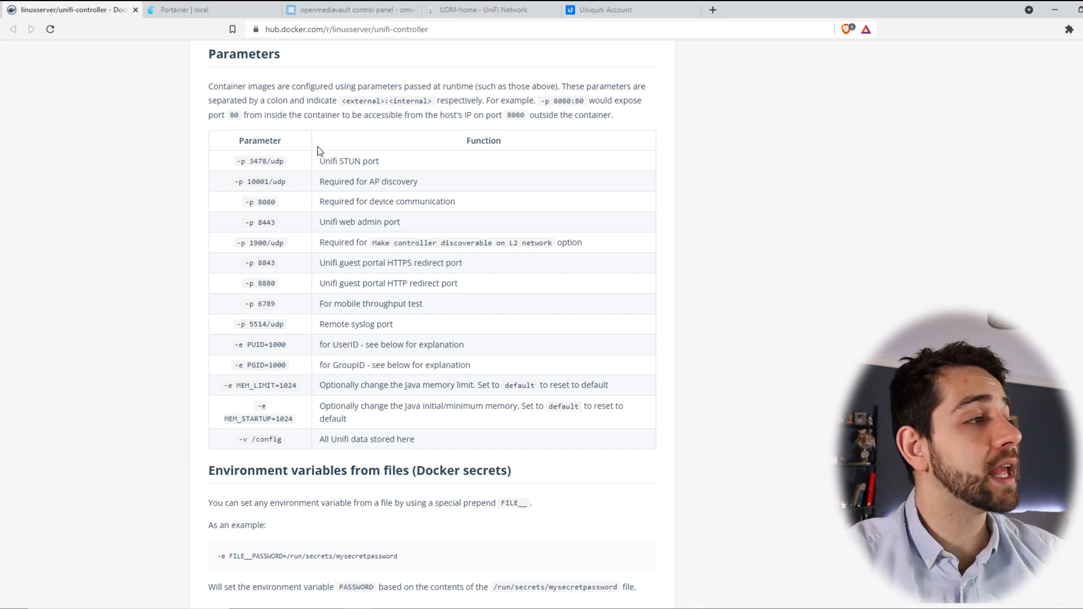
{"action": "mouse_move", "coordinate": [481, 222]}
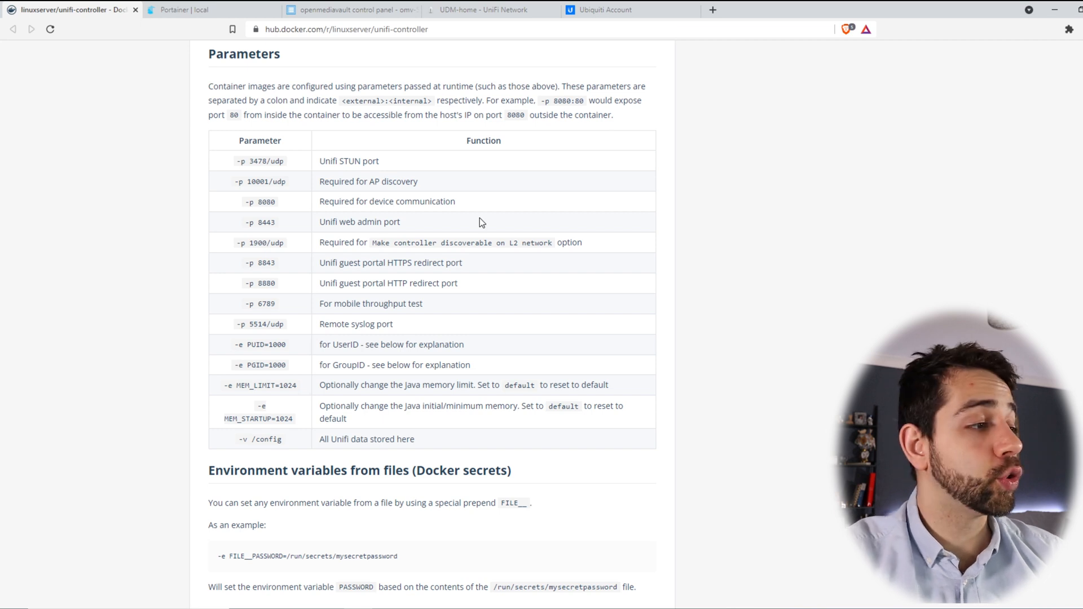
{"action": "scroll", "scroll_direction": "down", "scroll_amount": 3}
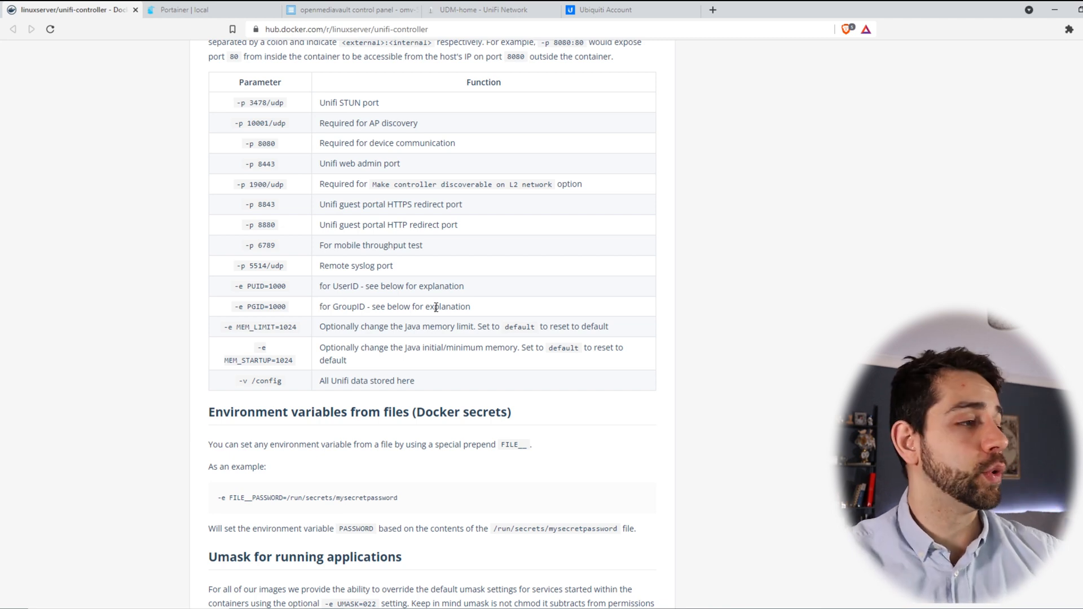
{"action": "scroll", "scroll_direction": "down", "scroll_amount": 3}
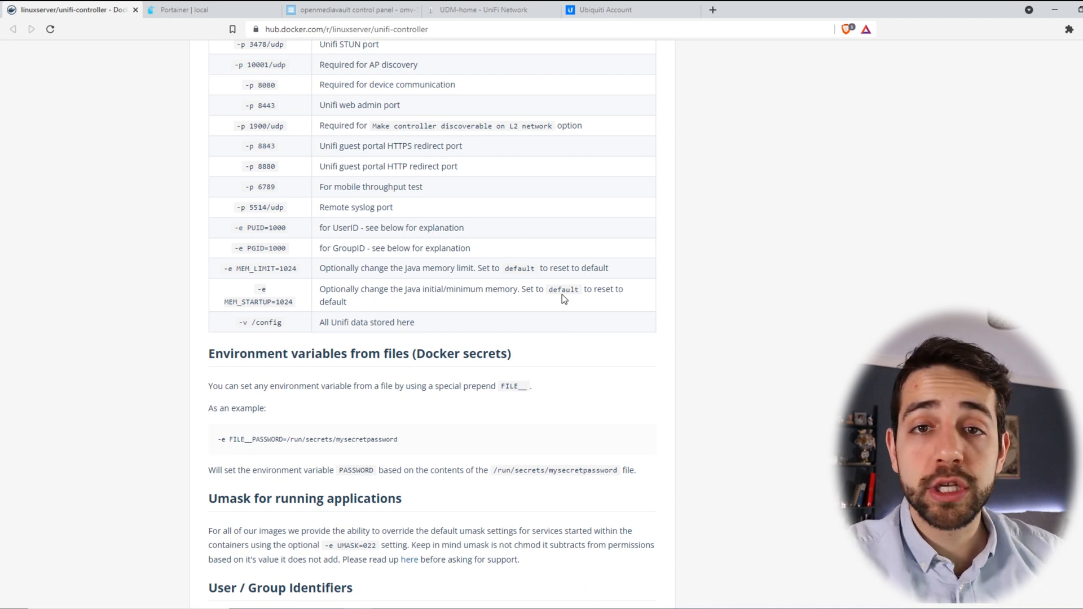
{"action": "mouse_move", "coordinate": [488, 286]}
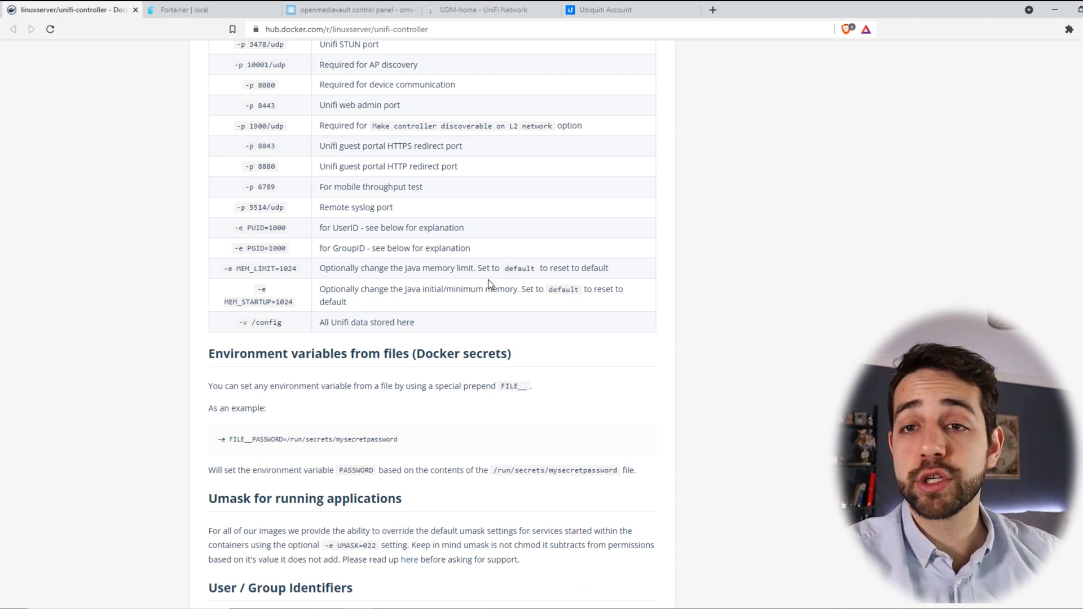
{"action": "mouse_move", "coordinate": [360, 310]}
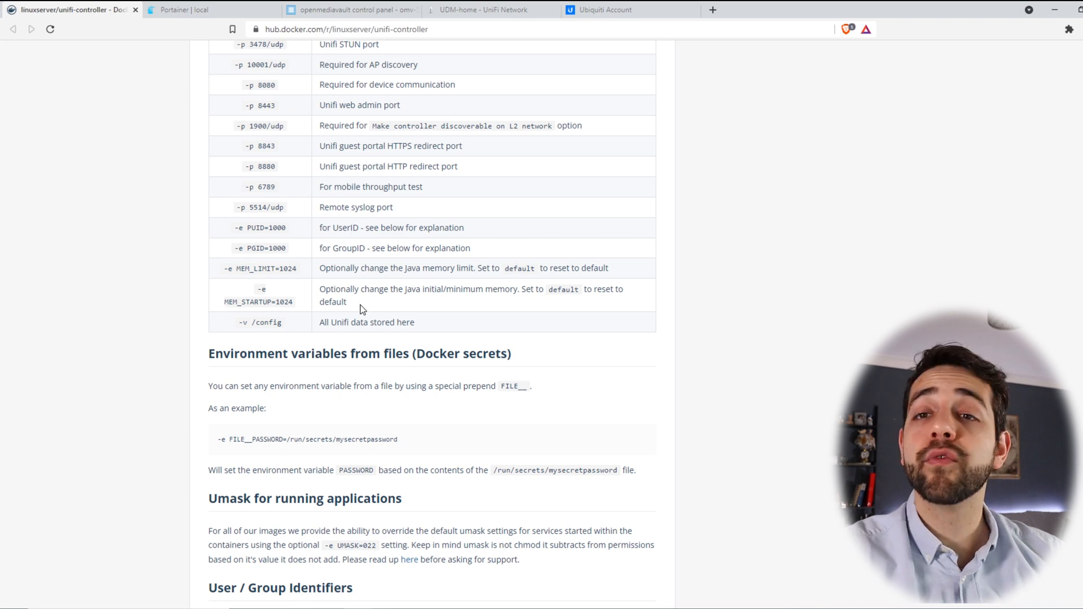
{"action": "mouse_move", "coordinate": [297, 88]}
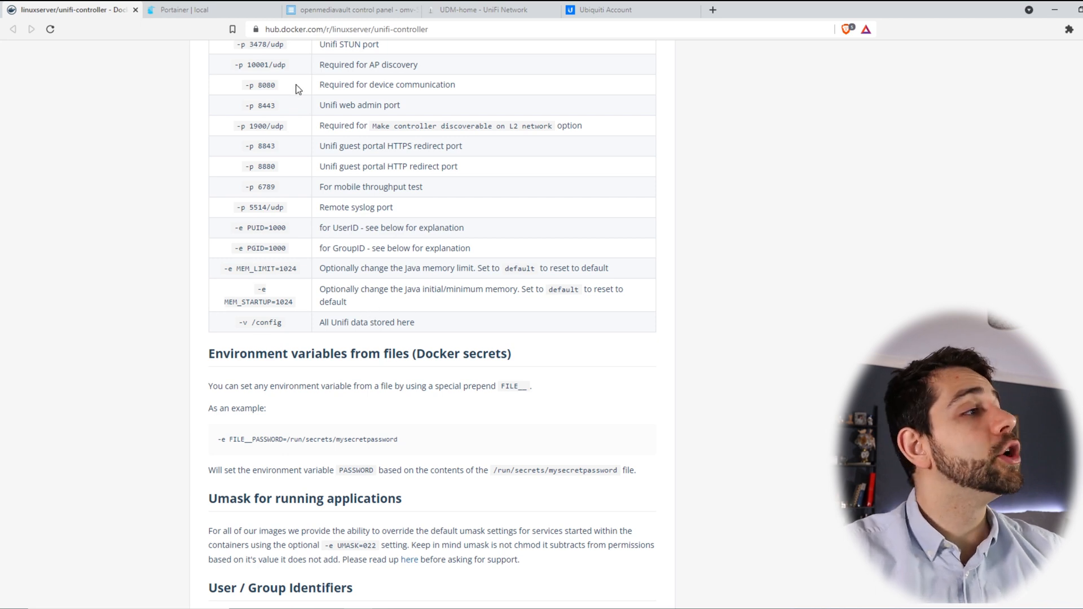
Step: Switch to Portainer's stack editor showing image, PUID/PGID, MEM_LIMIT/MEM_STARTUP, config volume and ports
{"action": "left_click", "coordinate": [200, 10]}
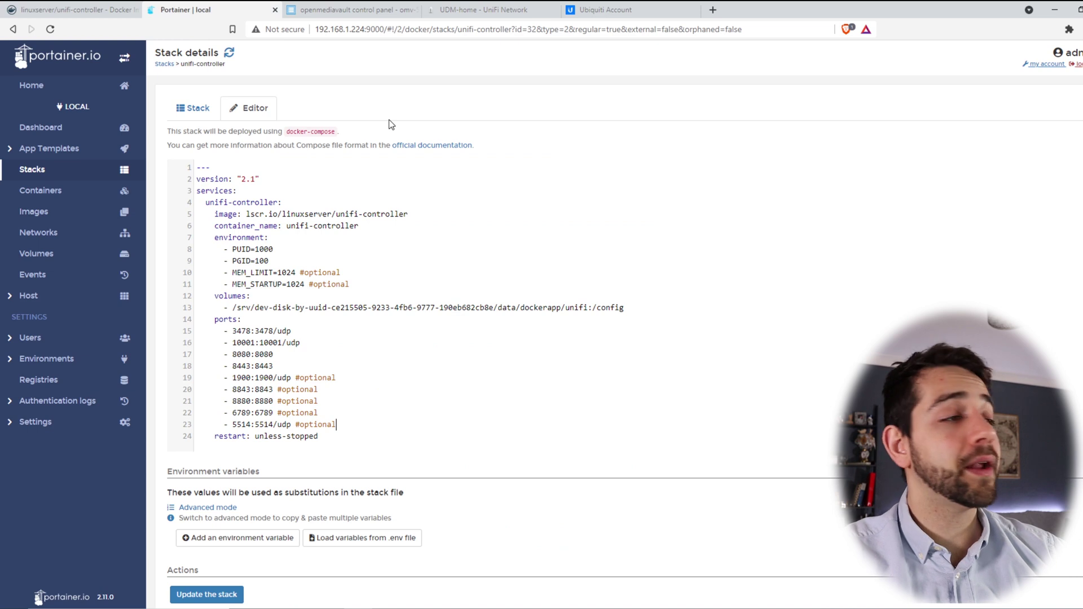
{"action": "mouse_move", "coordinate": [339, 250]}
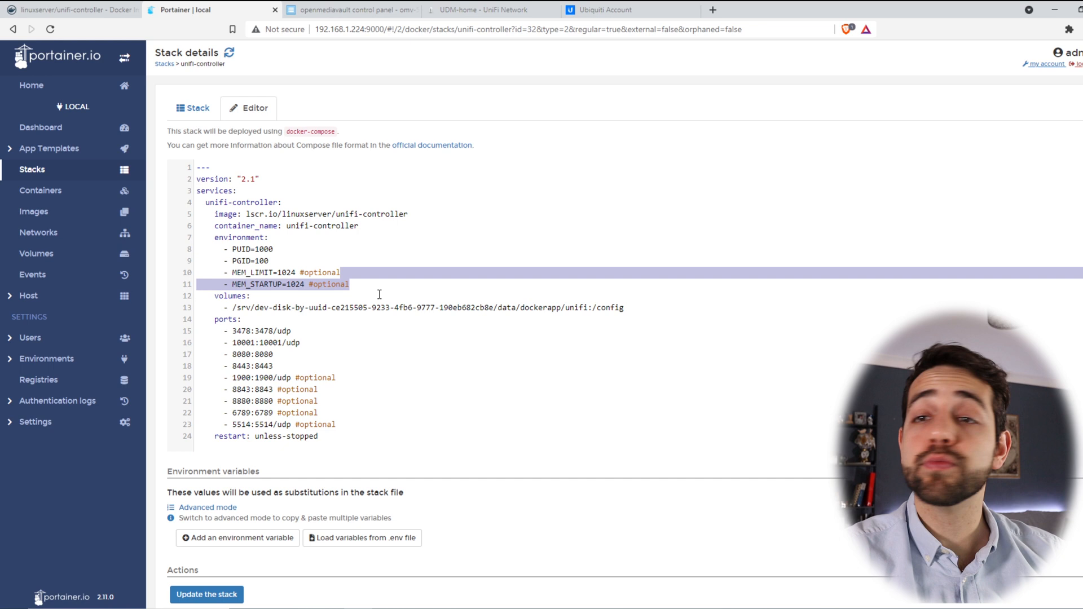
{"action": "mouse_move", "coordinate": [245, 305]}
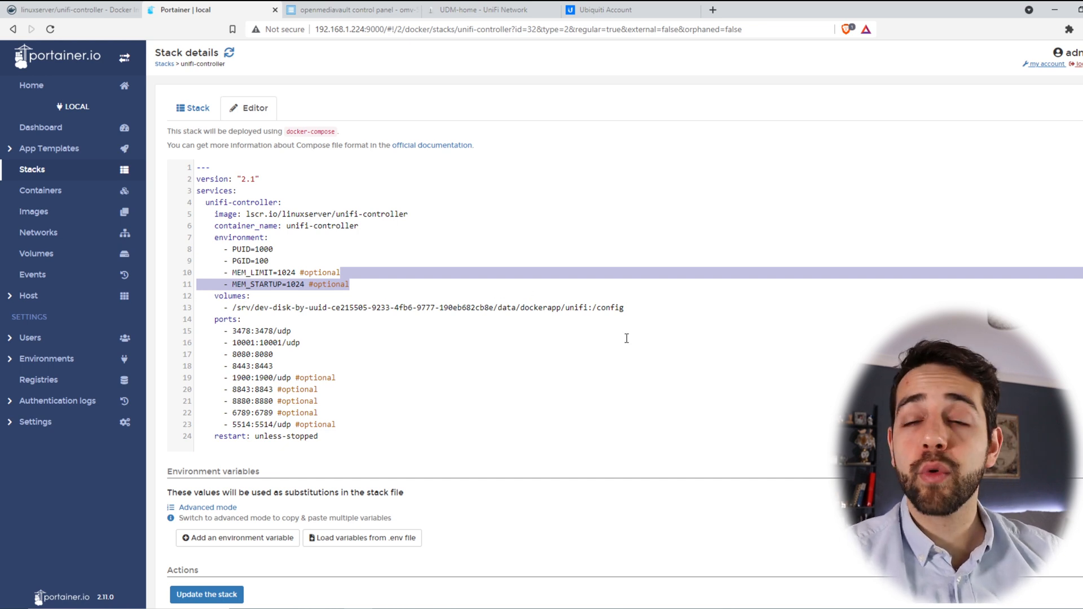
Step: Switch to openmediavault's Shared Folders page listing the data folder's absolute disk path
{"action": "left_click", "coordinate": [352, 10]}
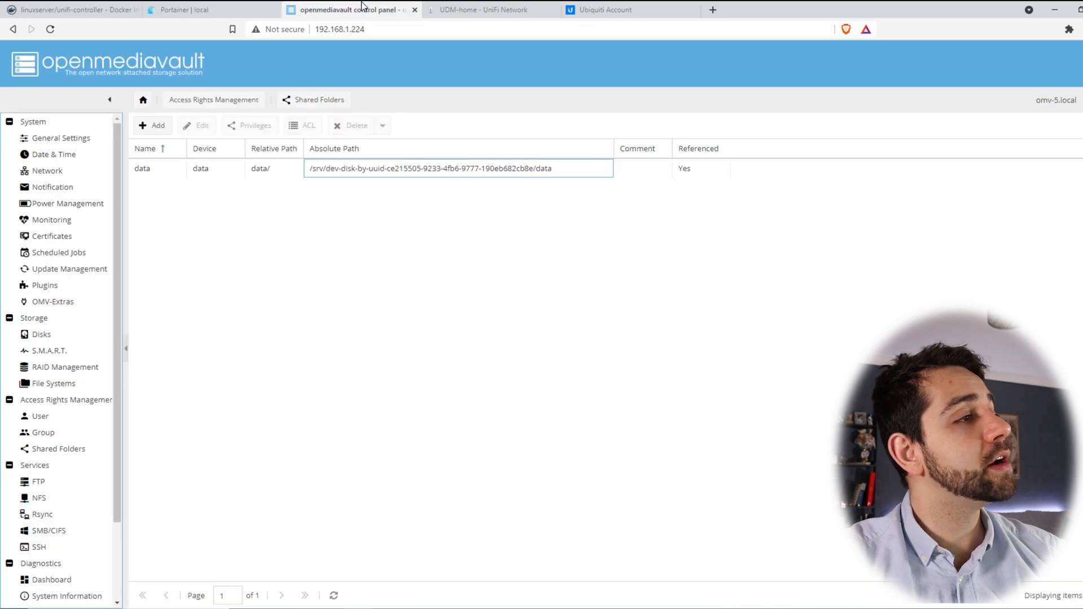
{"action": "mouse_move", "coordinate": [484, 231]}
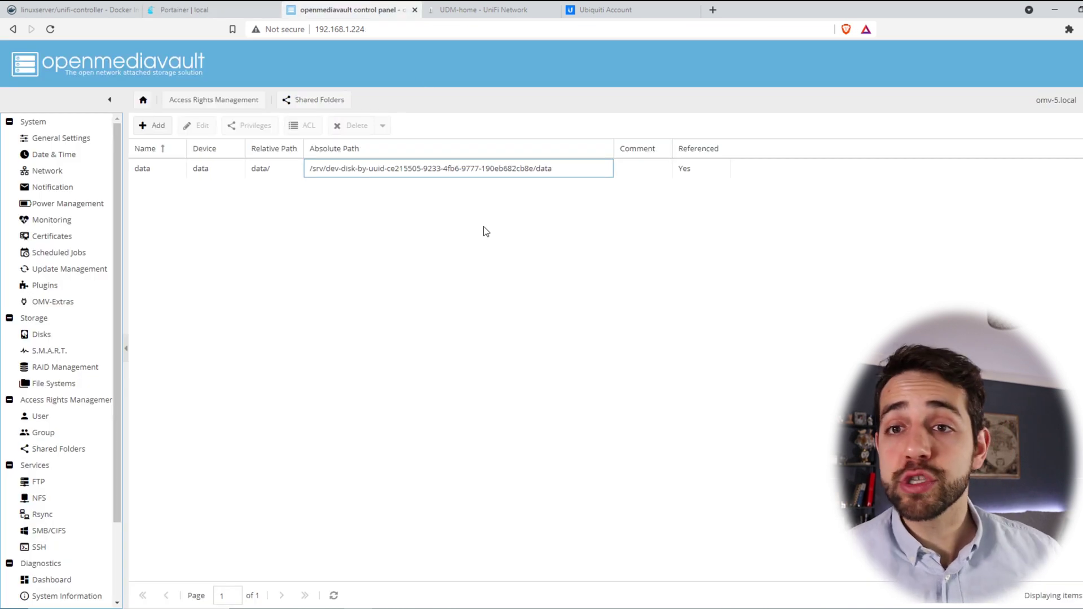
{"action": "mouse_move", "coordinate": [542, 207]}
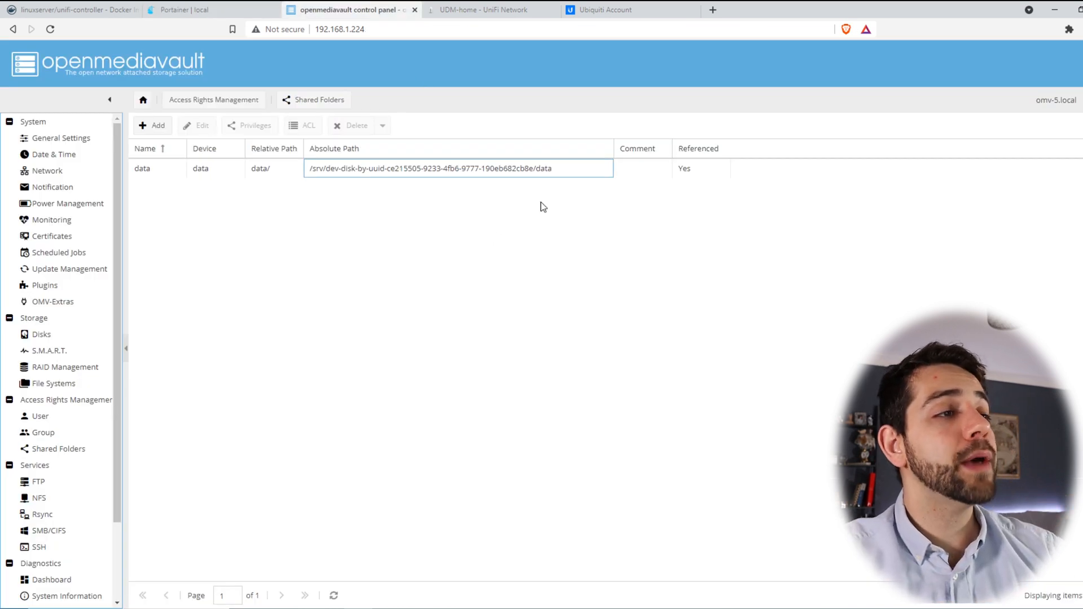
{"action": "mouse_move", "coordinate": [563, 185]}
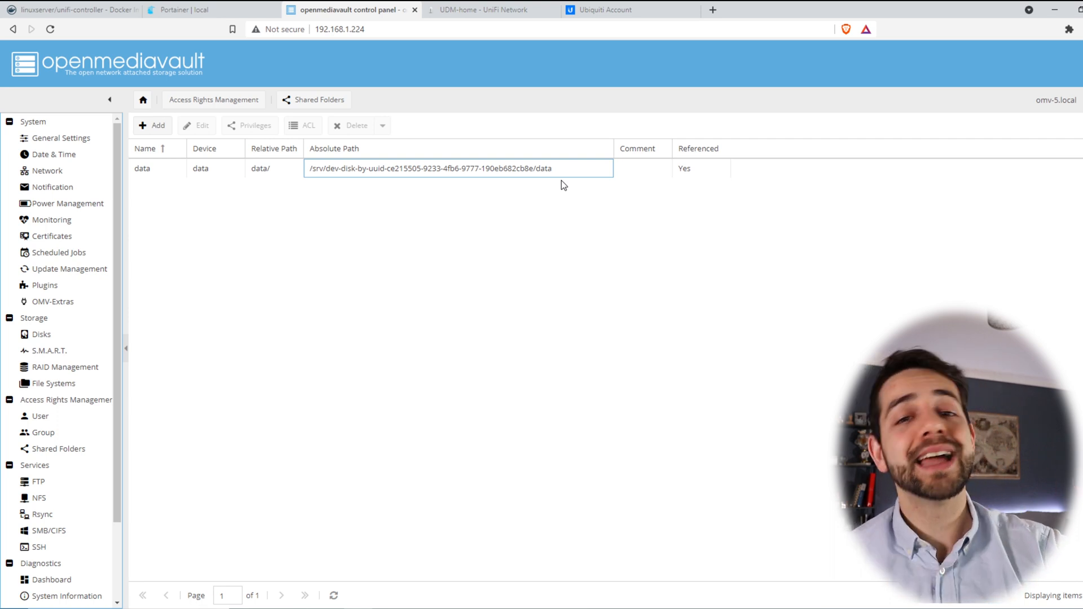
{"action": "mouse_move", "coordinate": [338, 81]}
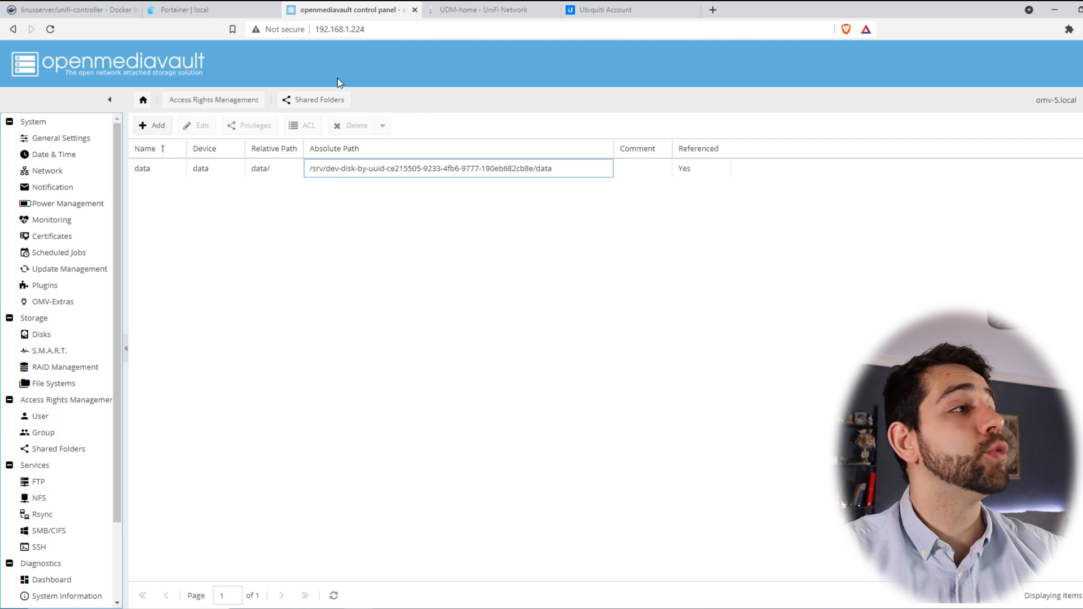
Step: Update the unifi-controller stack in Portainer and confirm it running in the Containers list
{"action": "left_click", "coordinate": [190, 9]}
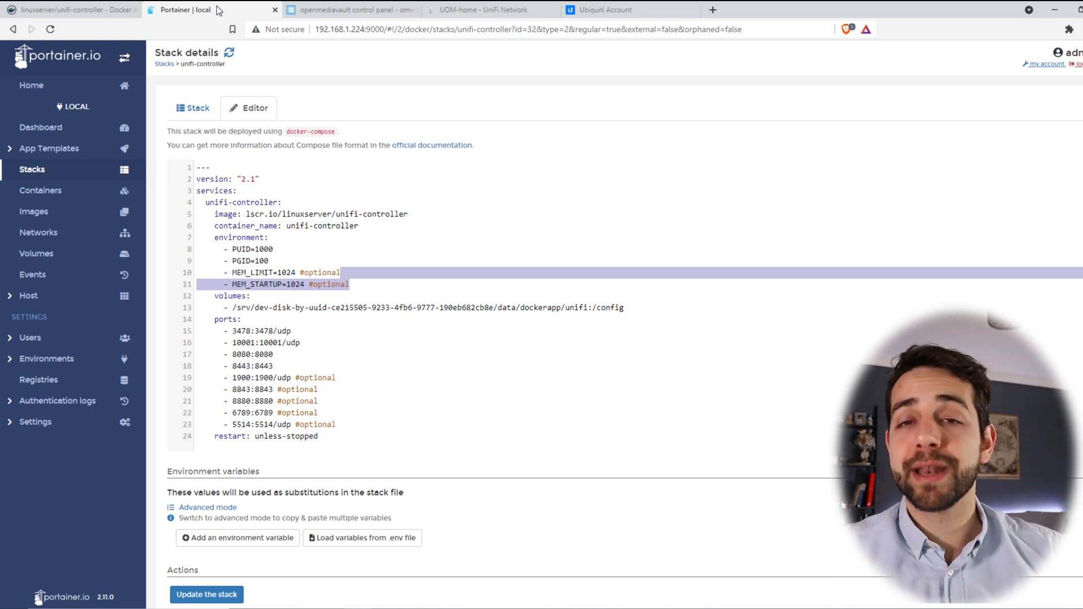
{"action": "scroll", "scroll_direction": "down", "scroll_amount": 3}
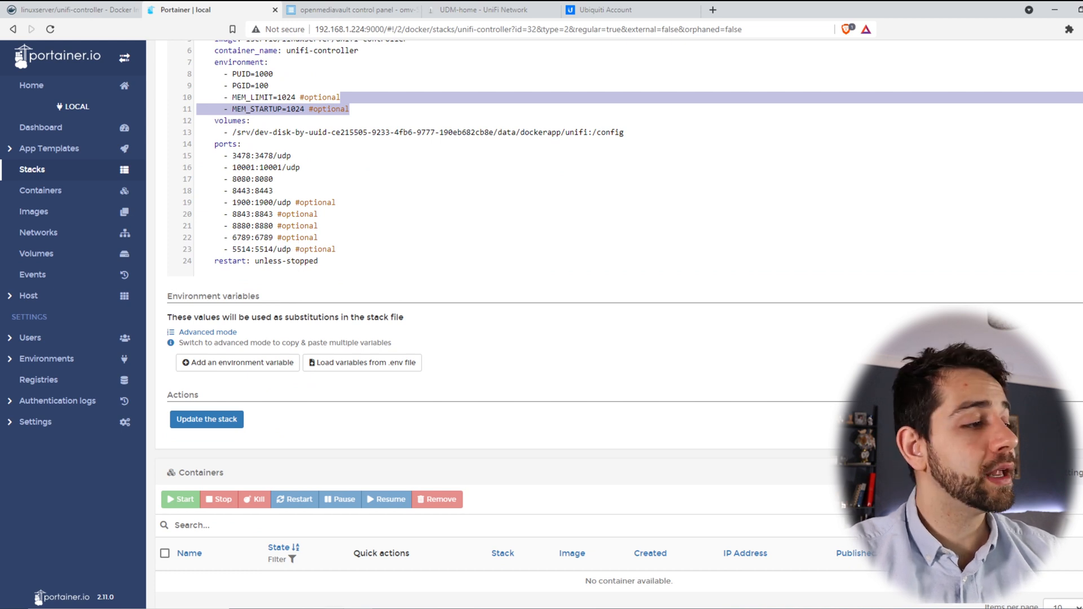
{"action": "left_click", "coordinate": [206, 419]}
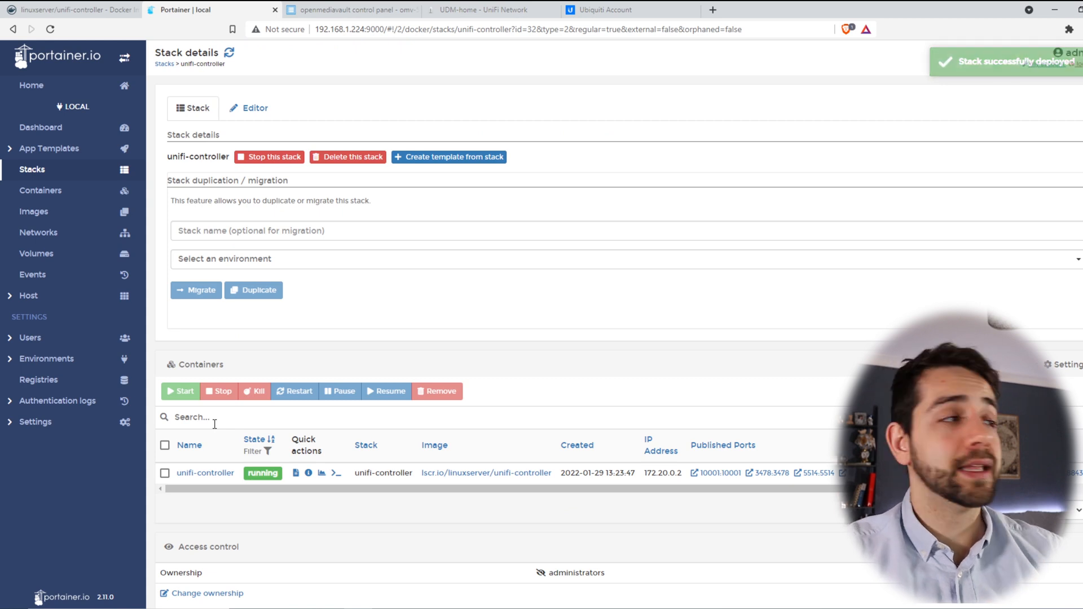
{"action": "left_click", "coordinate": [40, 190]}
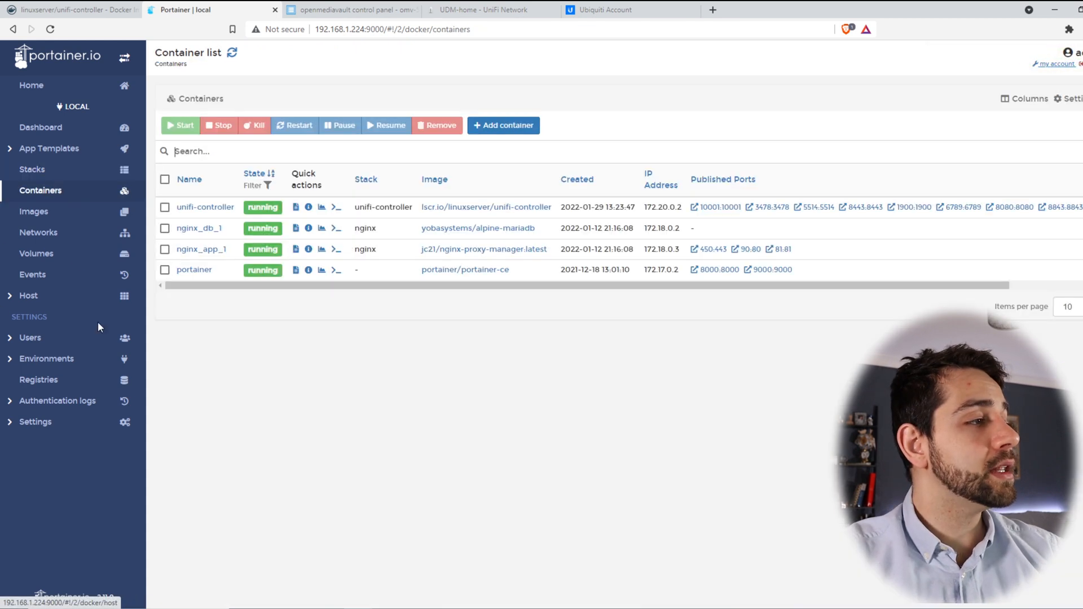
{"action": "mouse_move", "coordinate": [205, 207]}
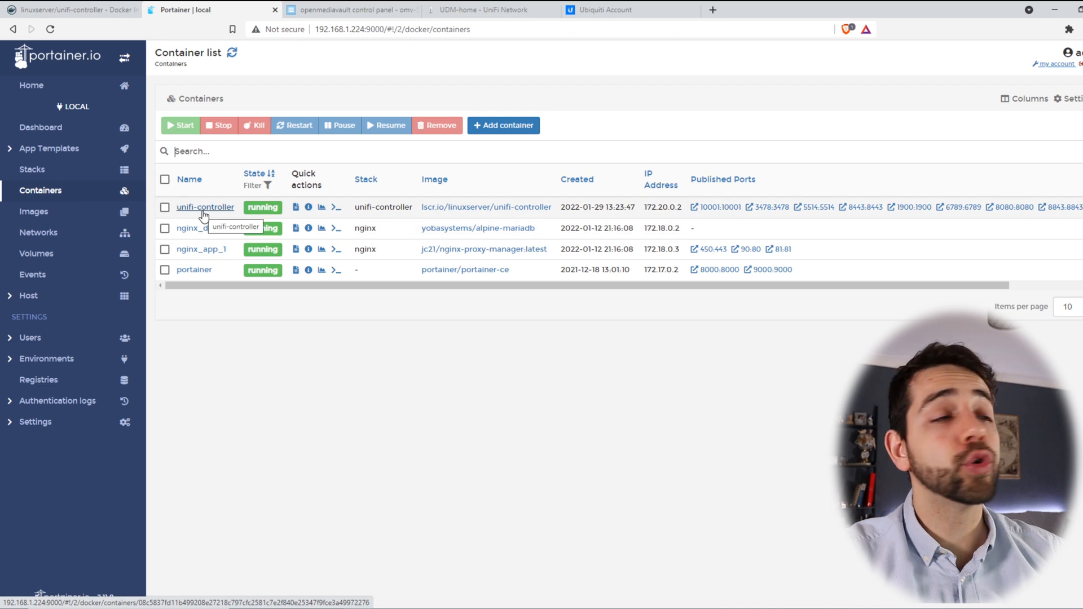
Step: Open the unifi-controller container's Logs, which end with services started and done
{"action": "left_click", "coordinate": [205, 206]}
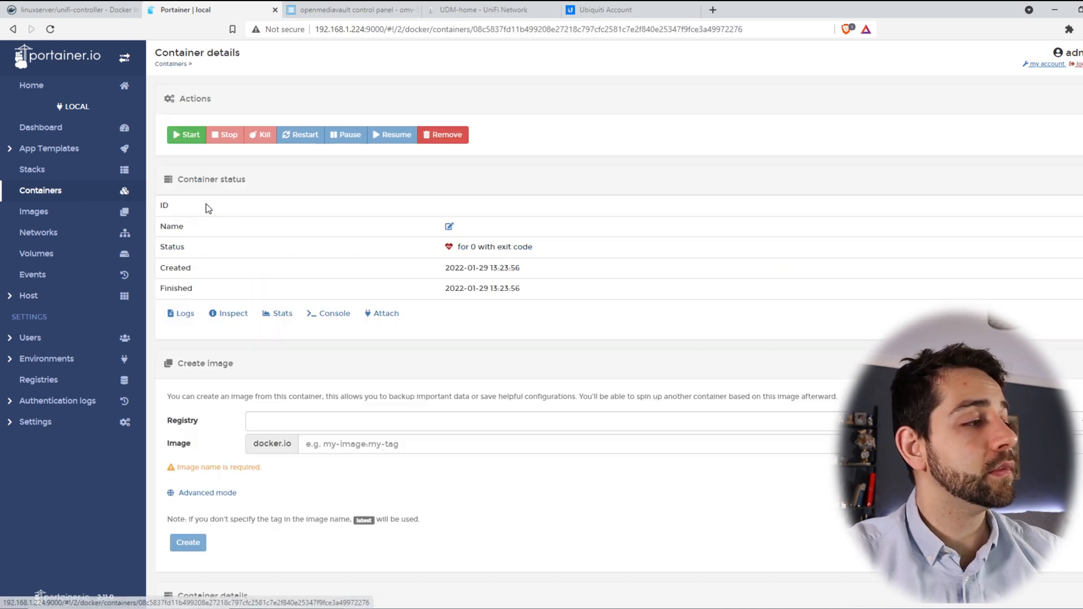
{"action": "left_click", "coordinate": [184, 313]}
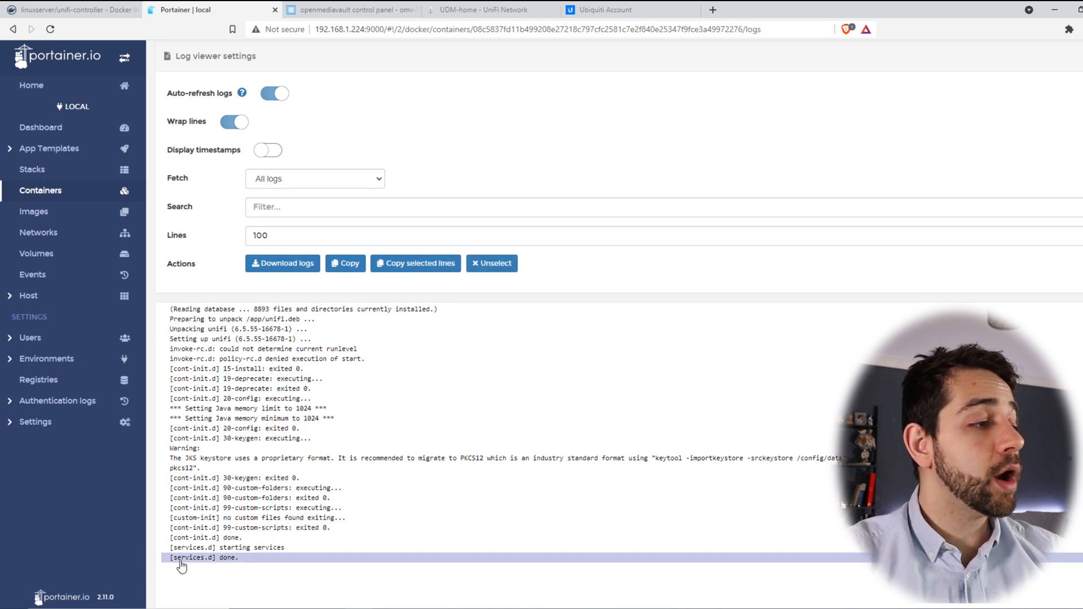
{"action": "mouse_move", "coordinate": [320, 547]}
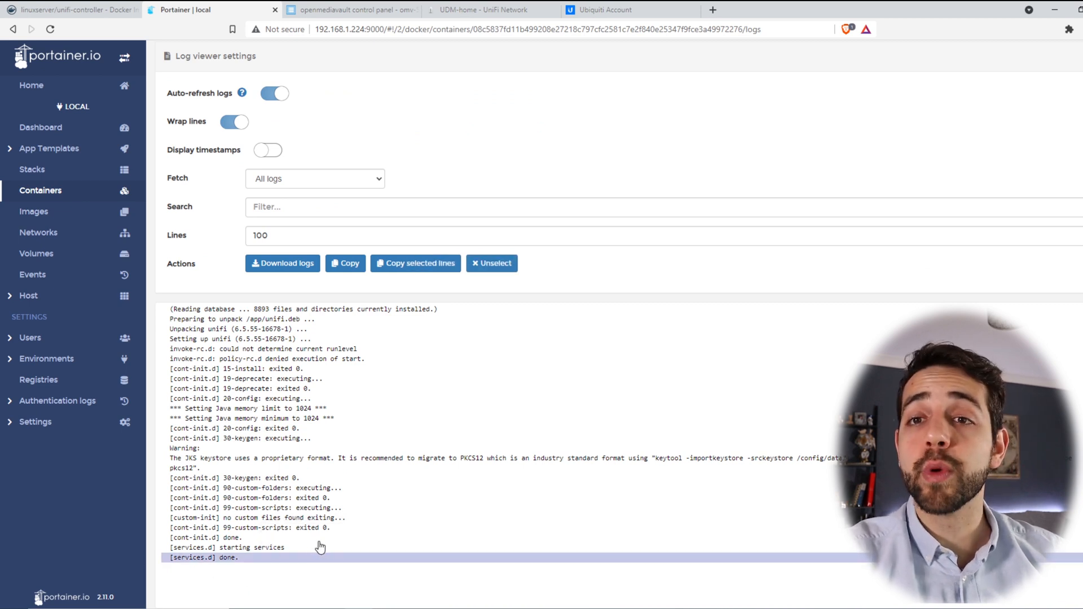
{"action": "mouse_move", "coordinate": [315, 539]}
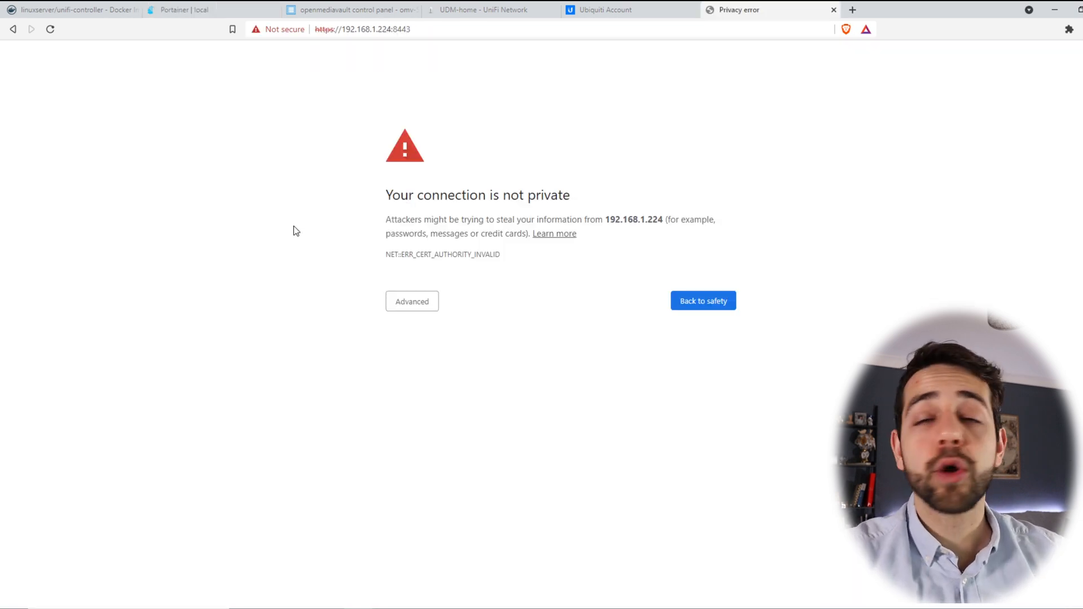
{"action": "mouse_move", "coordinate": [366, 178]}
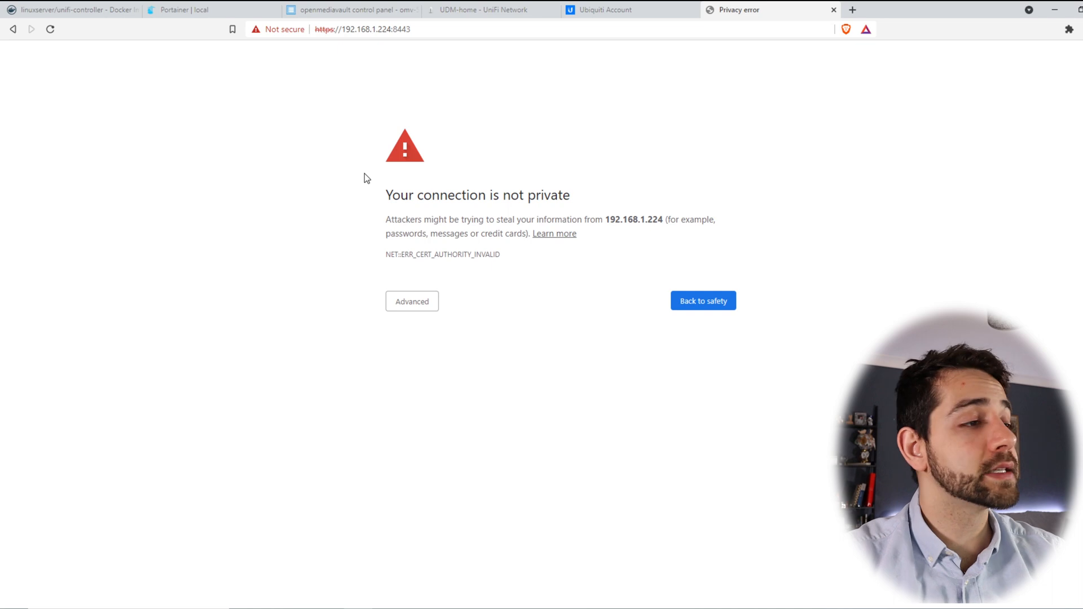
Step: Bypass the privacy error via Advanced and Proceed to 192.168.1.224 (unsafe)
{"action": "left_click", "coordinate": [411, 302]}
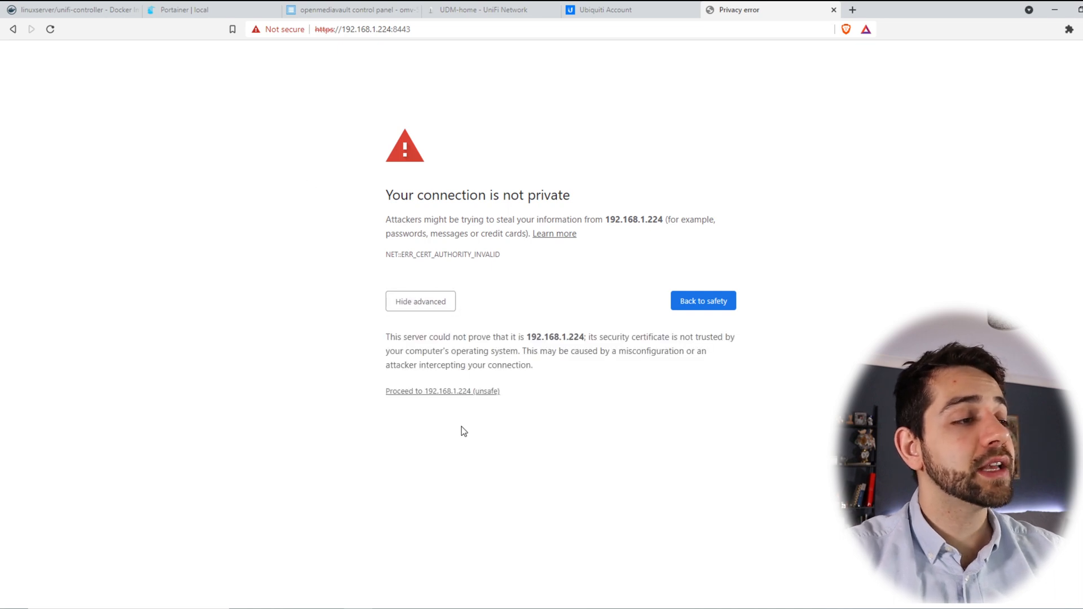
{"action": "left_click", "coordinate": [442, 391]}
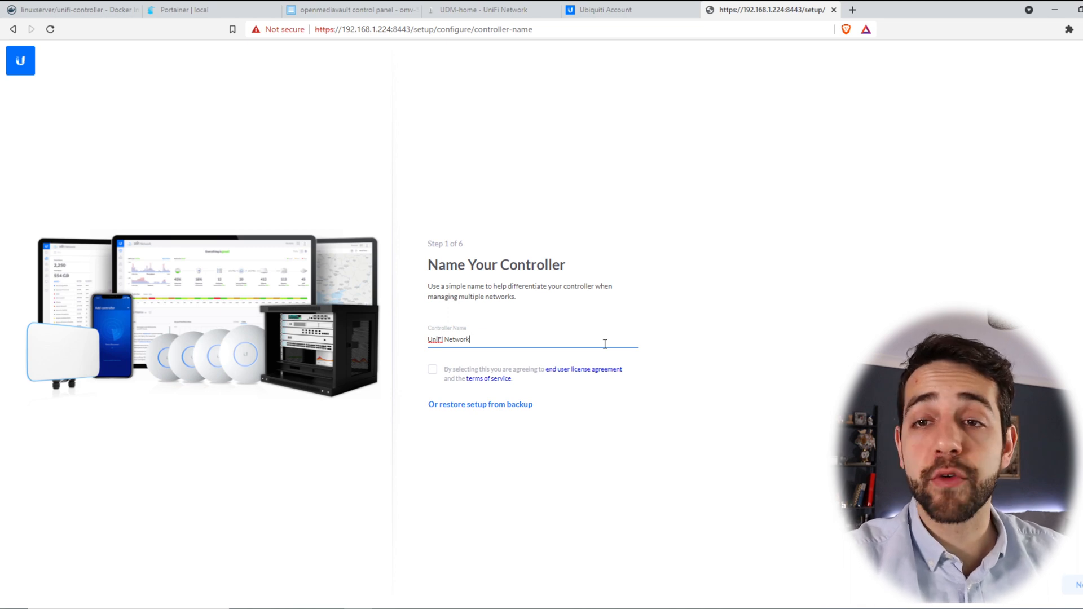
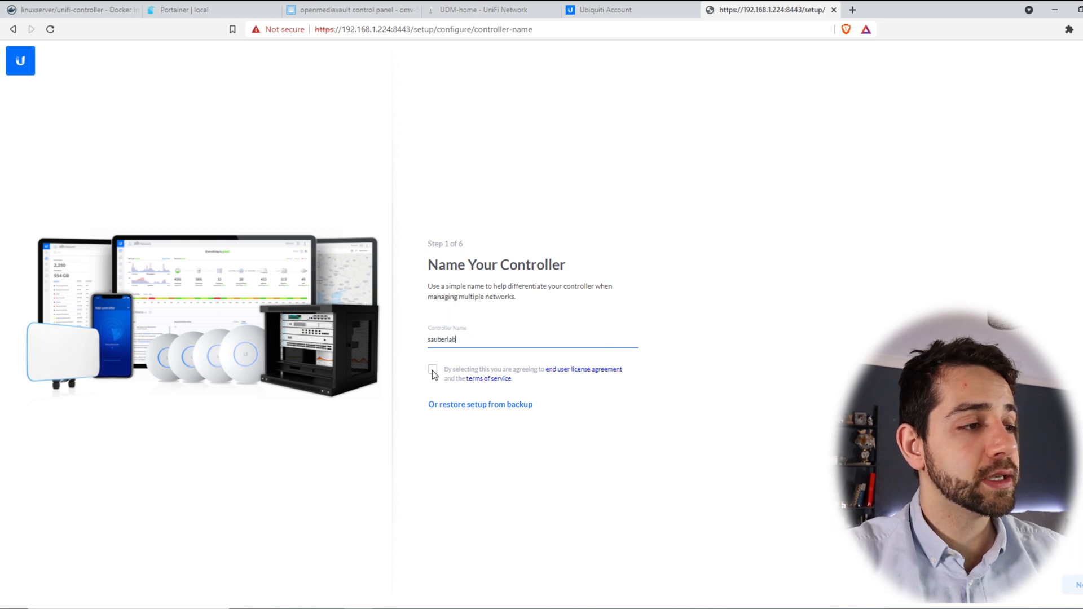
Step: Enter the Ubiquiti account username and password, accept the terms, and advance to Step 3
{"action": "left_click", "coordinate": [431, 369]}
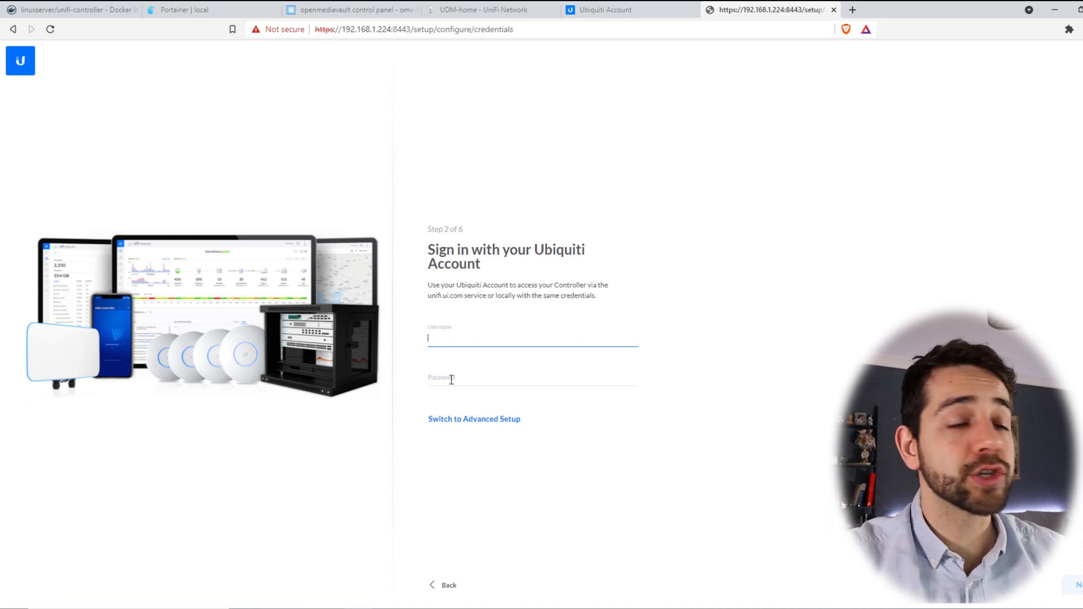
{"action": "mouse_move", "coordinate": [428, 301]}
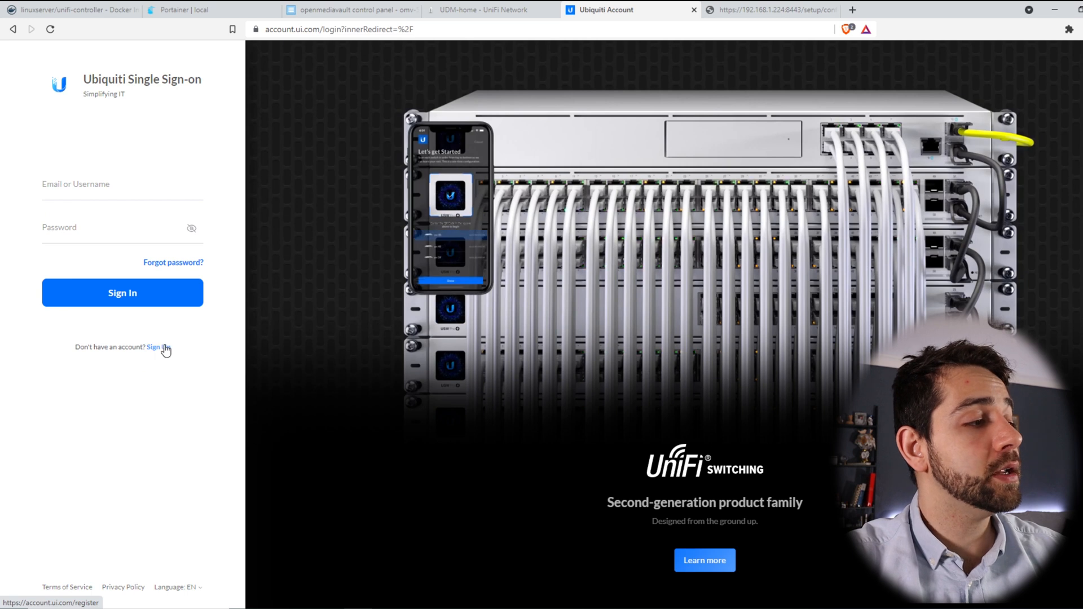
{"action": "left_click", "coordinate": [155, 347]}
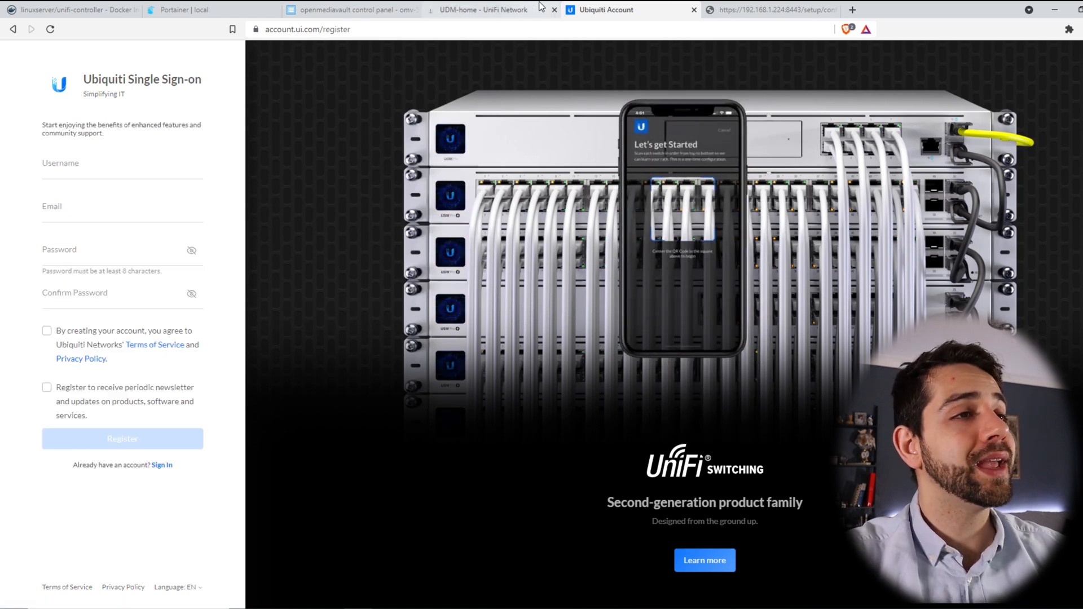
{"action": "left_click", "coordinate": [770, 9]}
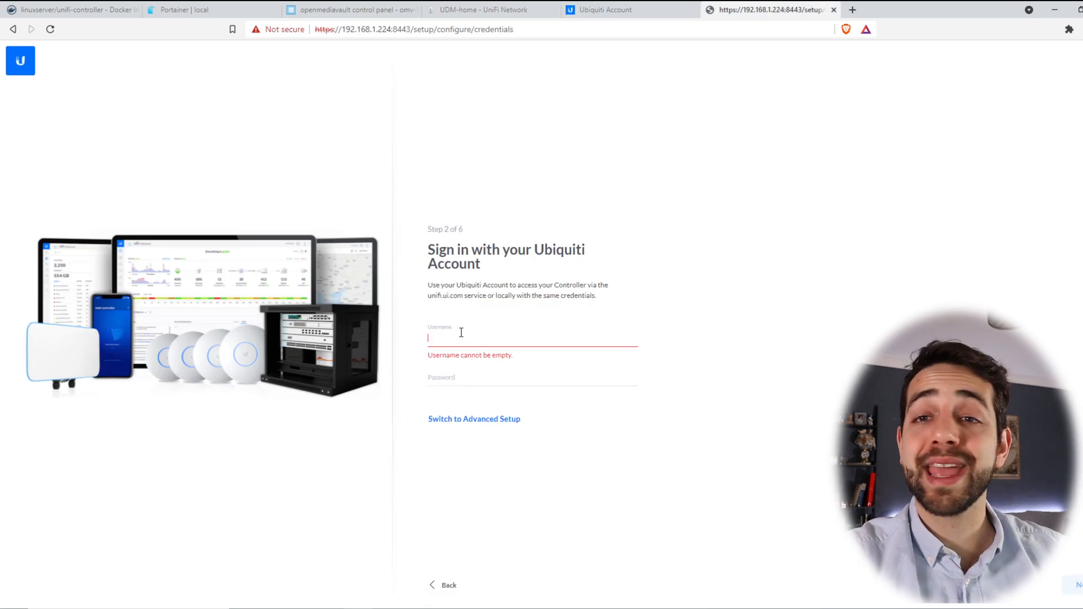
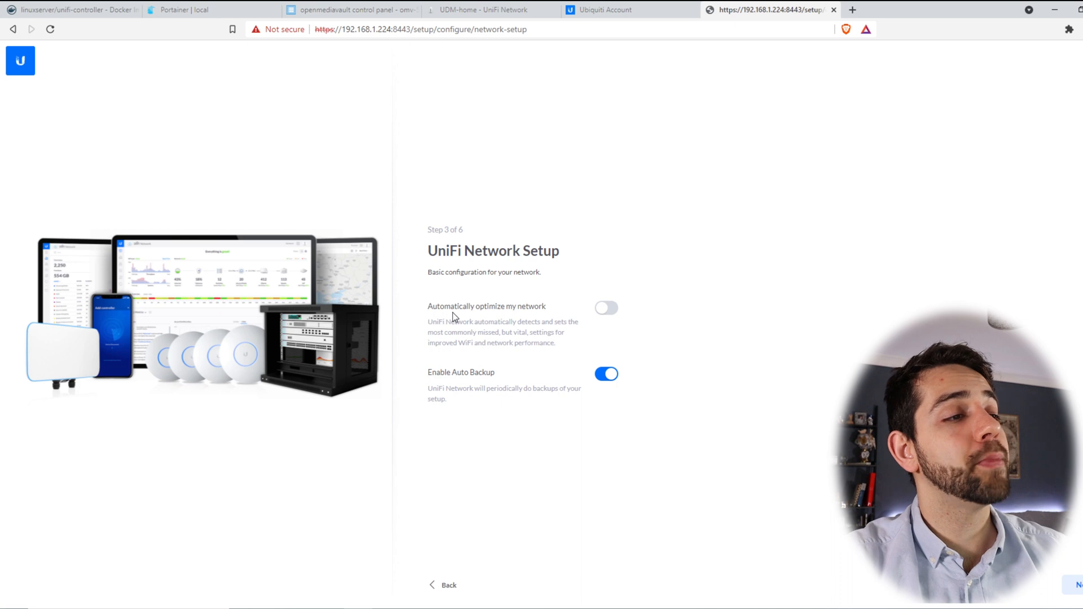
{"action": "mouse_move", "coordinate": [517, 375]}
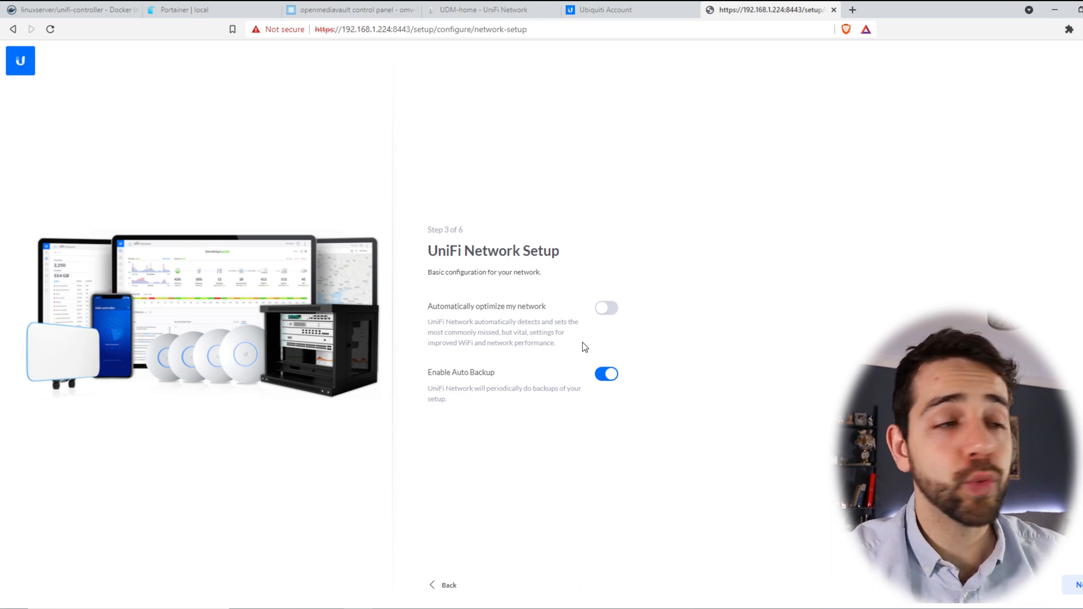
Step: Leave 'Automatically optimize my network' off and 'Enable Auto Backup' on, advancing to WiFi Setup
{"action": "double_click", "coordinate": [461, 372]}
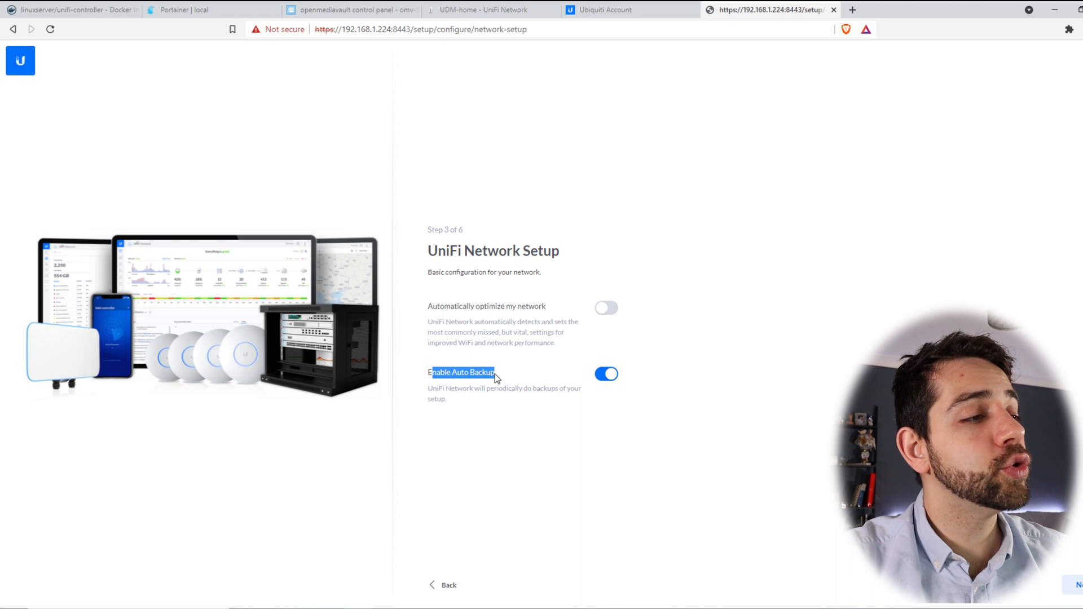
{"action": "mouse_move", "coordinate": [566, 474]}
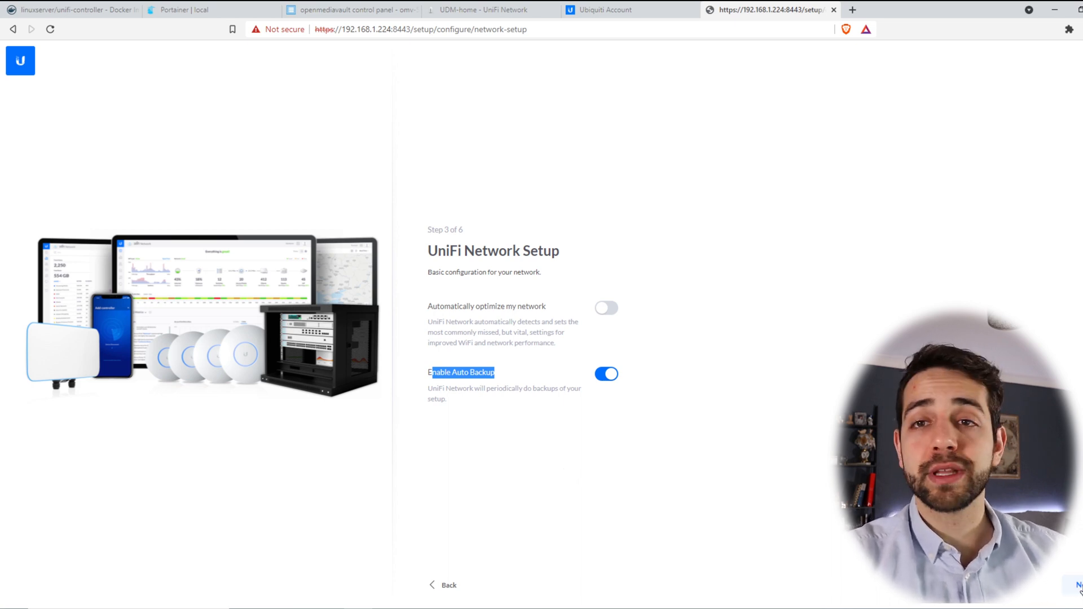
{"action": "left_click", "coordinate": [1078, 585]}
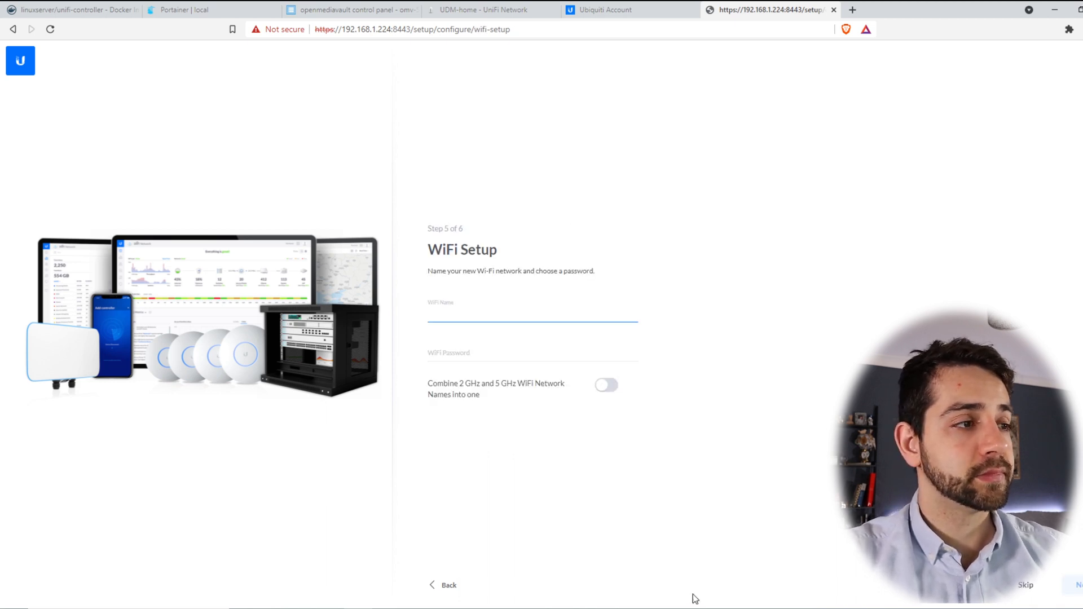
Step: Create WiFi 'sauberlab-wifi' with a password and combined 2.4/5 GHz names, then advance to review
{"action": "left_click", "coordinate": [532, 317]}
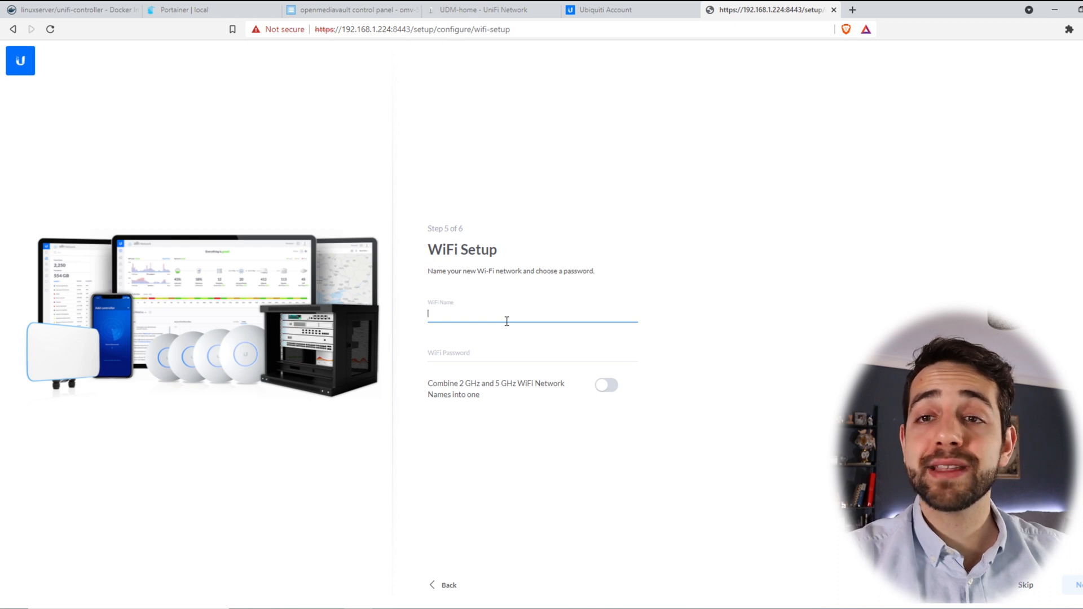
{"action": "mouse_move", "coordinate": [473, 358]}
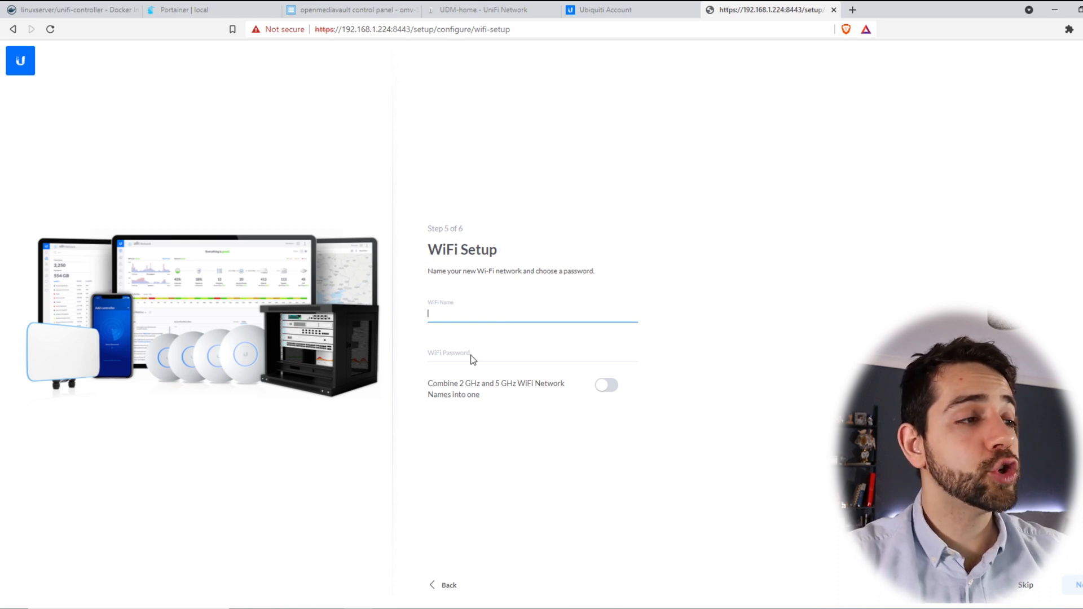
{"action": "mouse_move", "coordinate": [615, 337]}
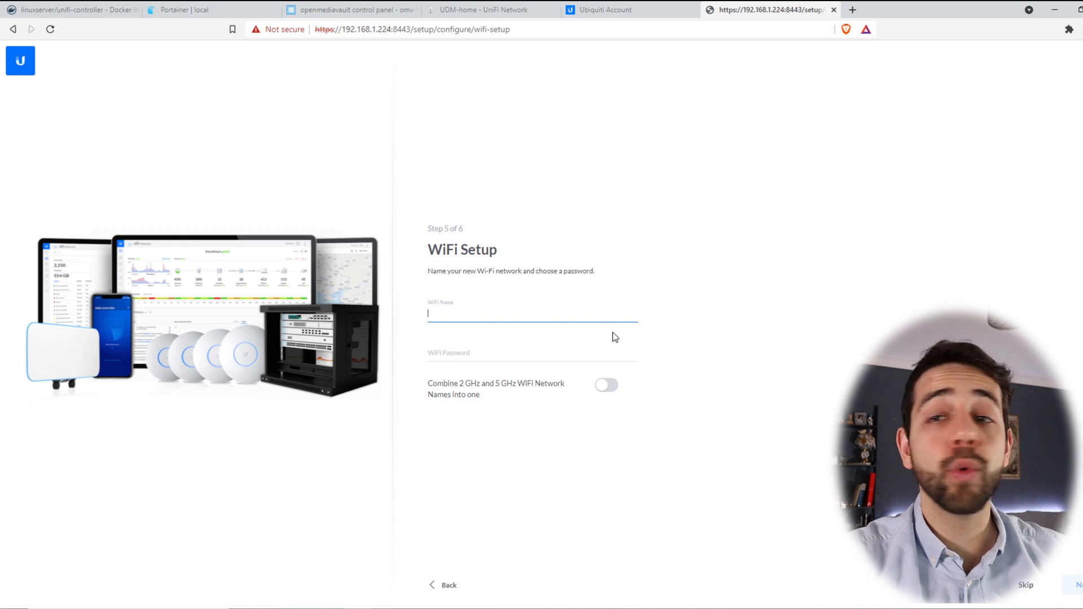
{"action": "type", "text": "sauberlab"}
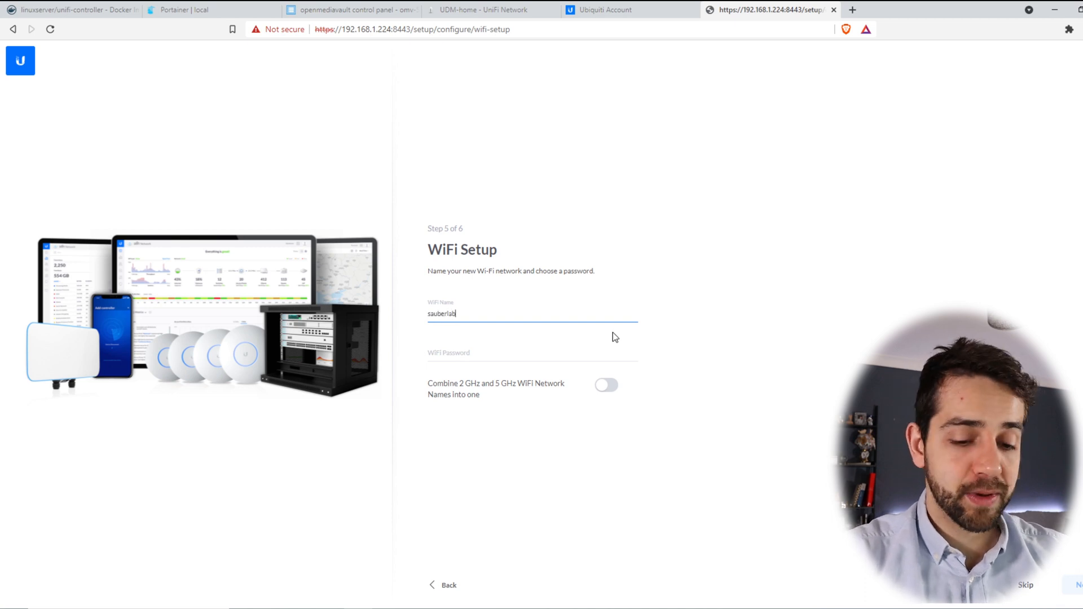
{"action": "type", "text": "-wifi"}
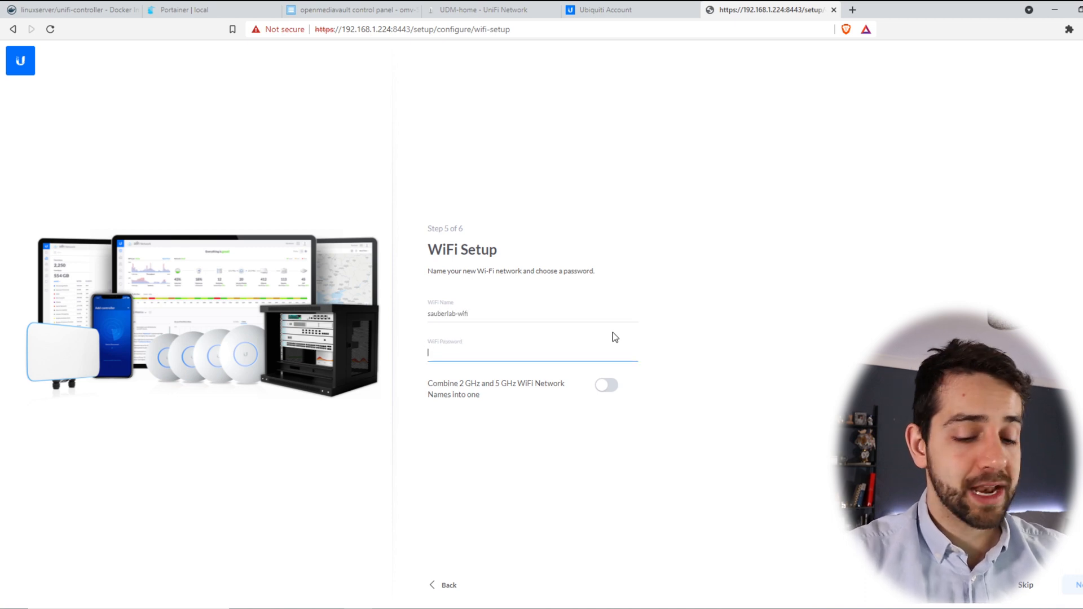
{"action": "type", "text": "password"}
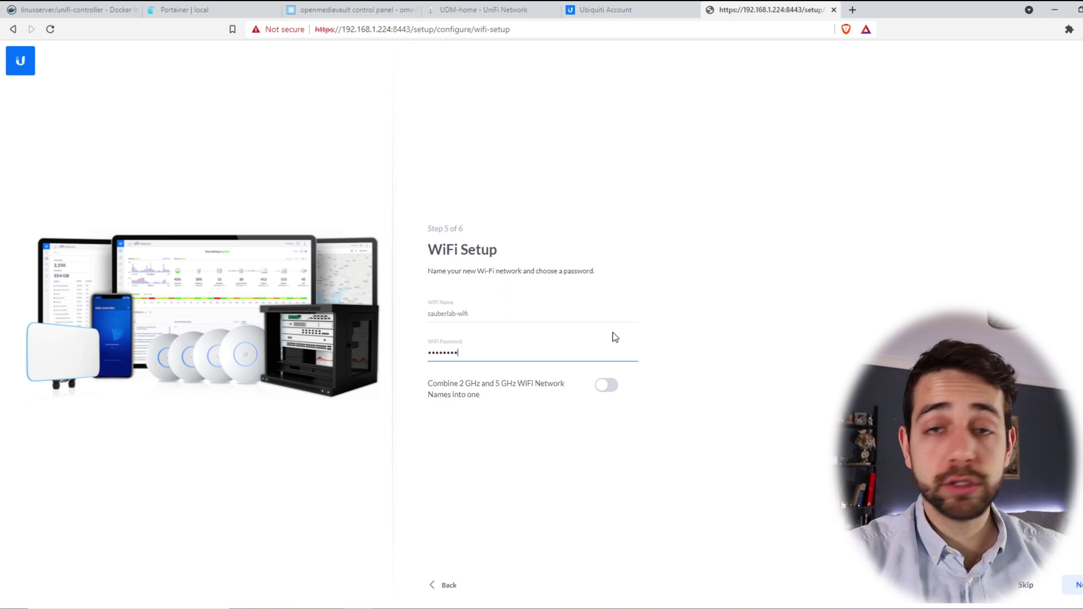
{"action": "left_click", "coordinate": [606, 385]}
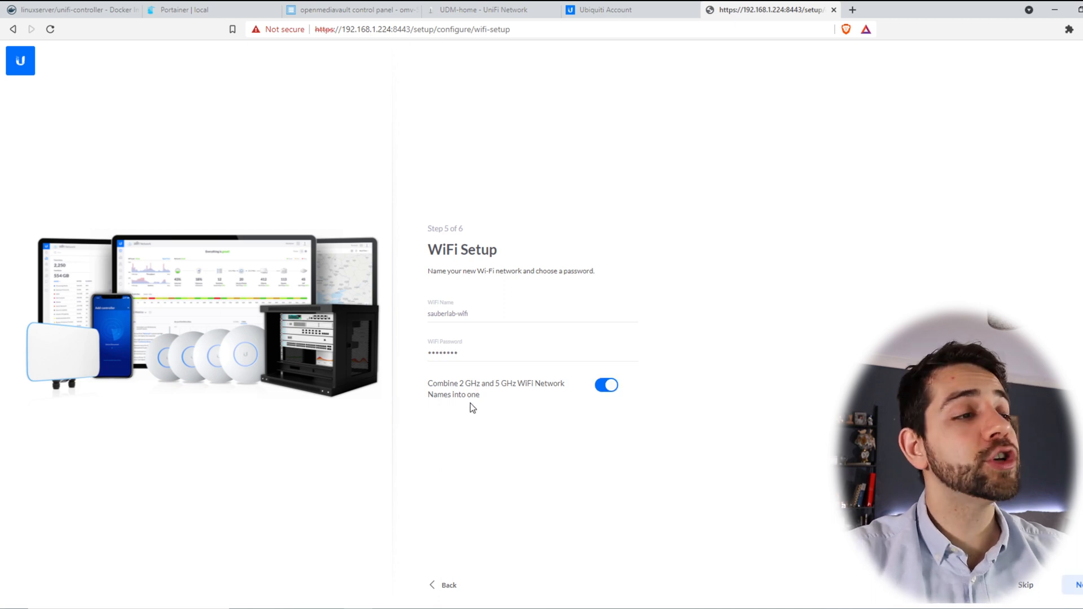
{"action": "mouse_move", "coordinate": [517, 397]}
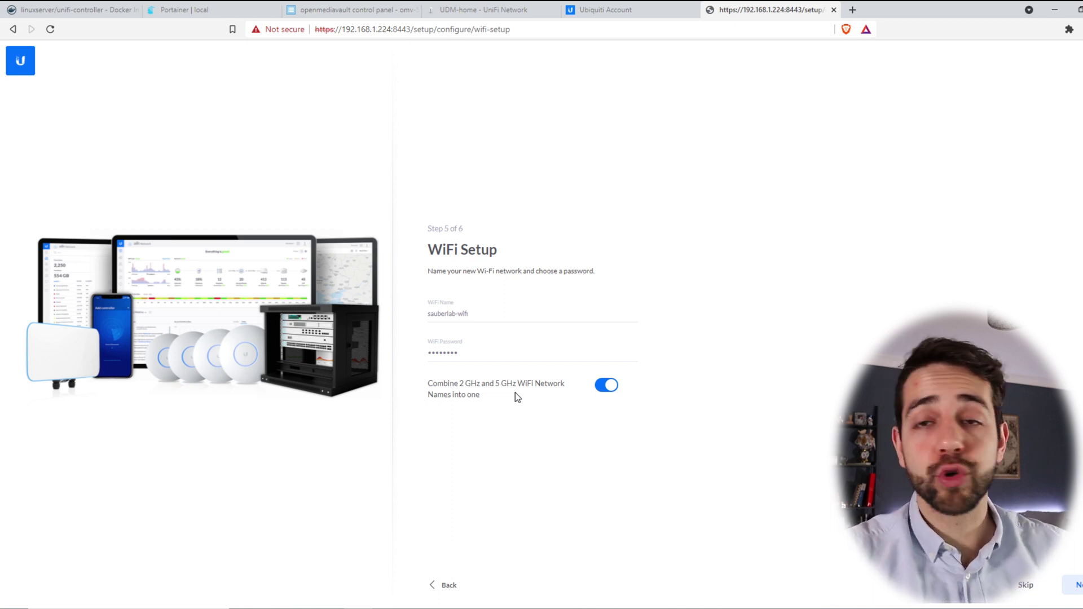
{"action": "left_click", "coordinate": [1074, 585]}
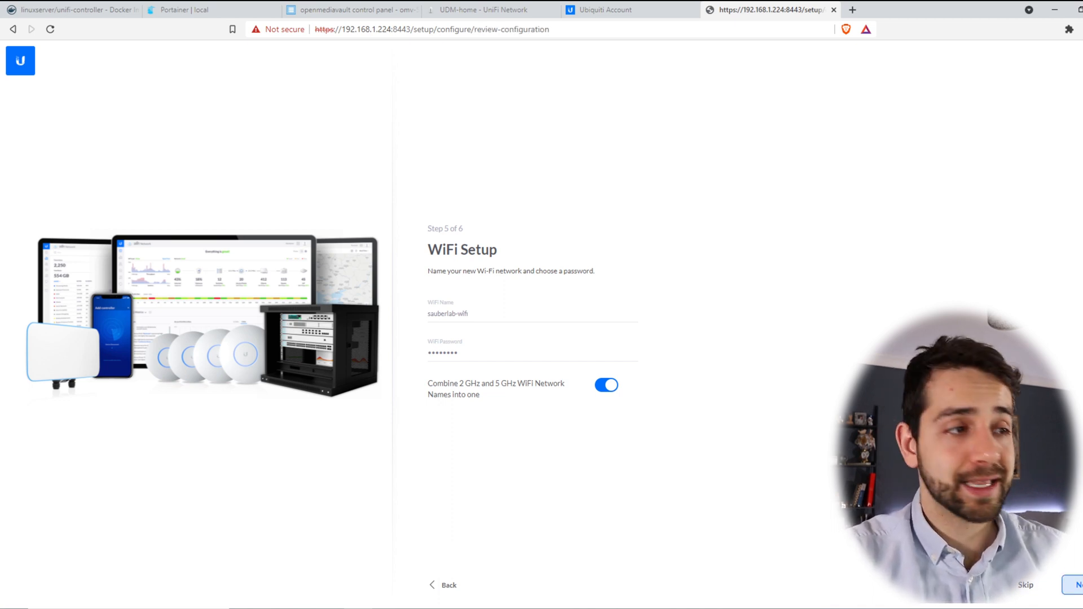
{"action": "left_click", "coordinate": [1077, 585]}
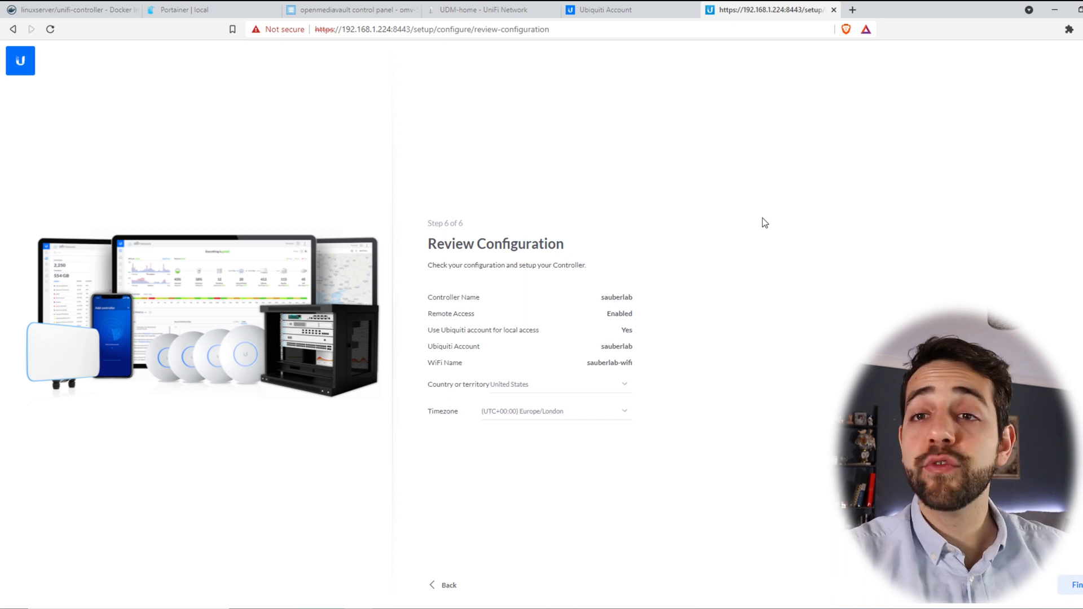
{"action": "mouse_move", "coordinate": [773, 276]}
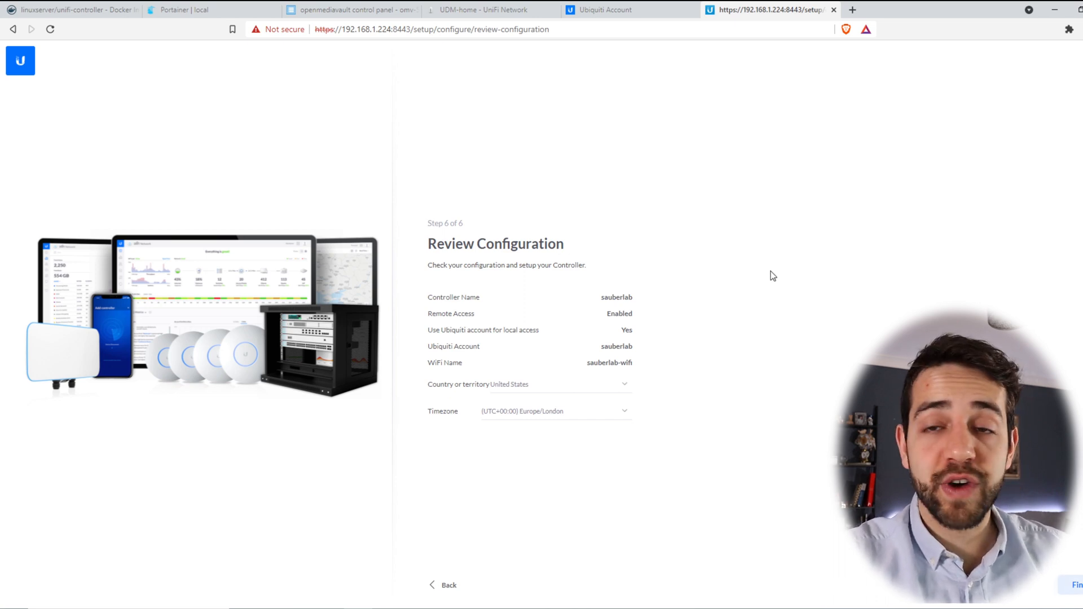
Step: Finish the reviewed configuration so the dashboard loads showing Network Version 6.5.55
{"action": "left_click", "coordinate": [1075, 585]}
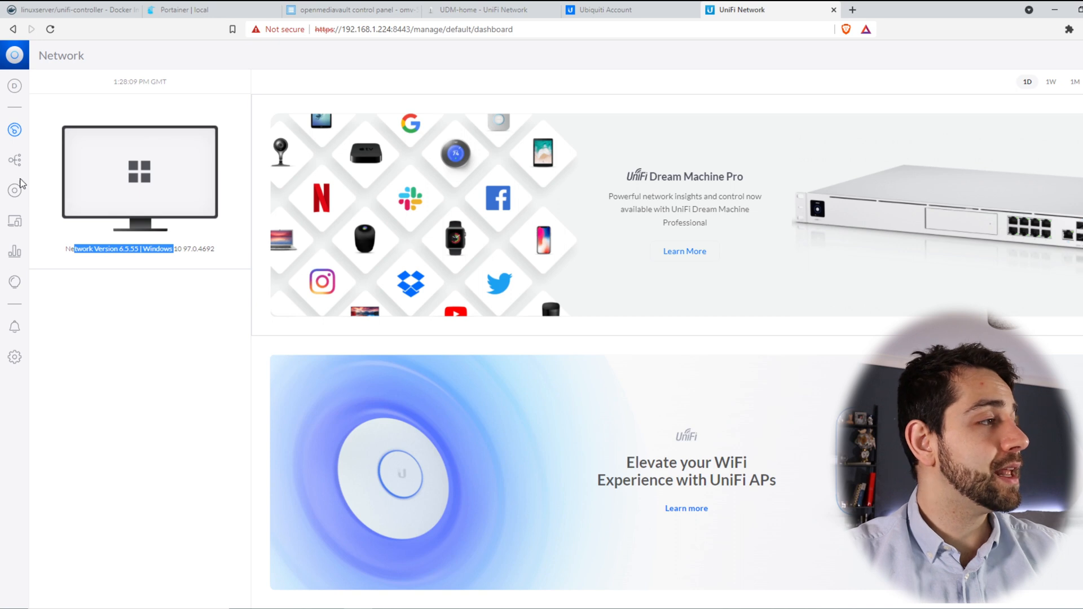
Step: Browse the new controller's Traffic Stats and its Networks, Internet and System settings, then return to UDM-home
{"action": "left_click", "coordinate": [15, 250]}
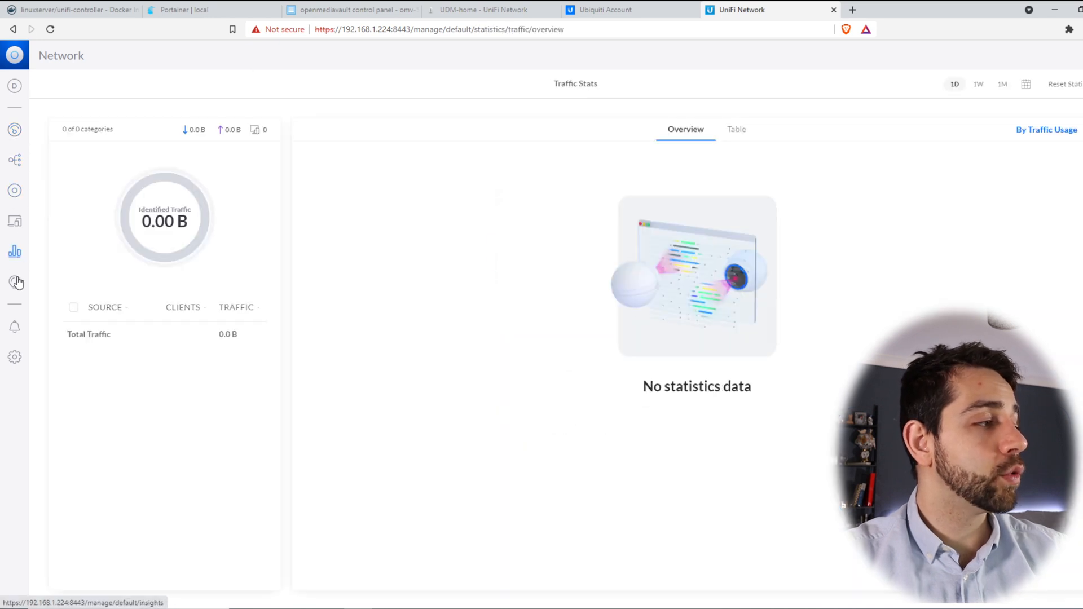
{"action": "left_click", "coordinate": [15, 357]}
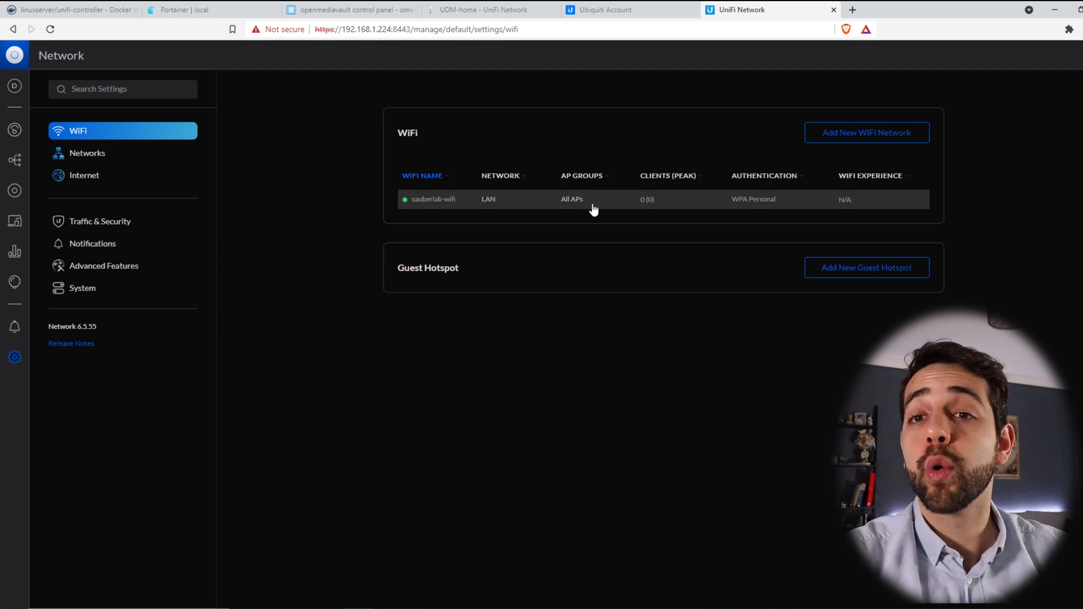
{"action": "left_click", "coordinate": [87, 153]}
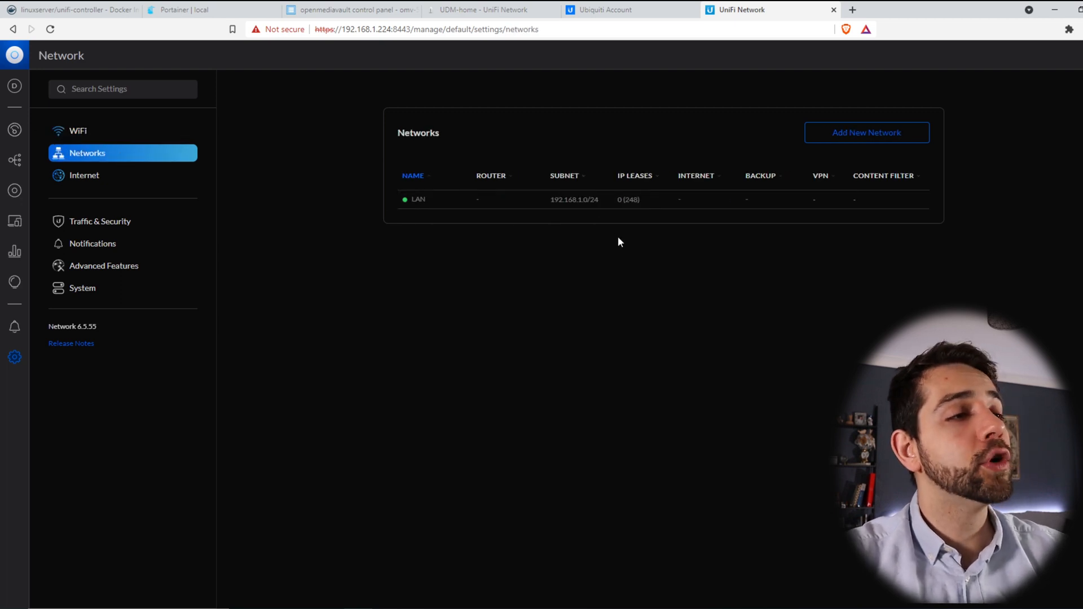
{"action": "left_click", "coordinate": [84, 175]}
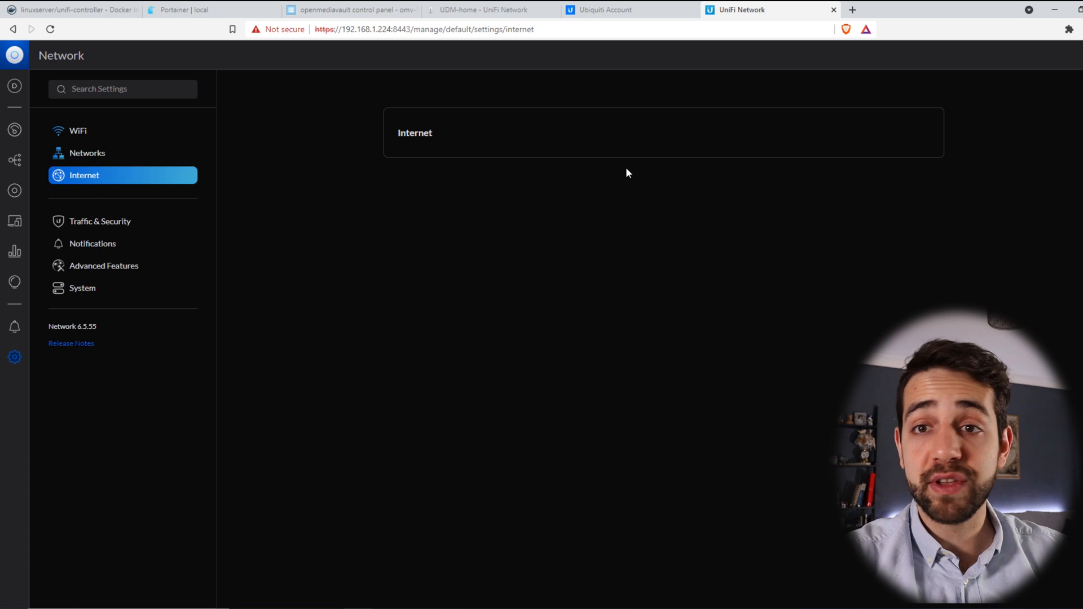
{"action": "mouse_move", "coordinate": [99, 222]}
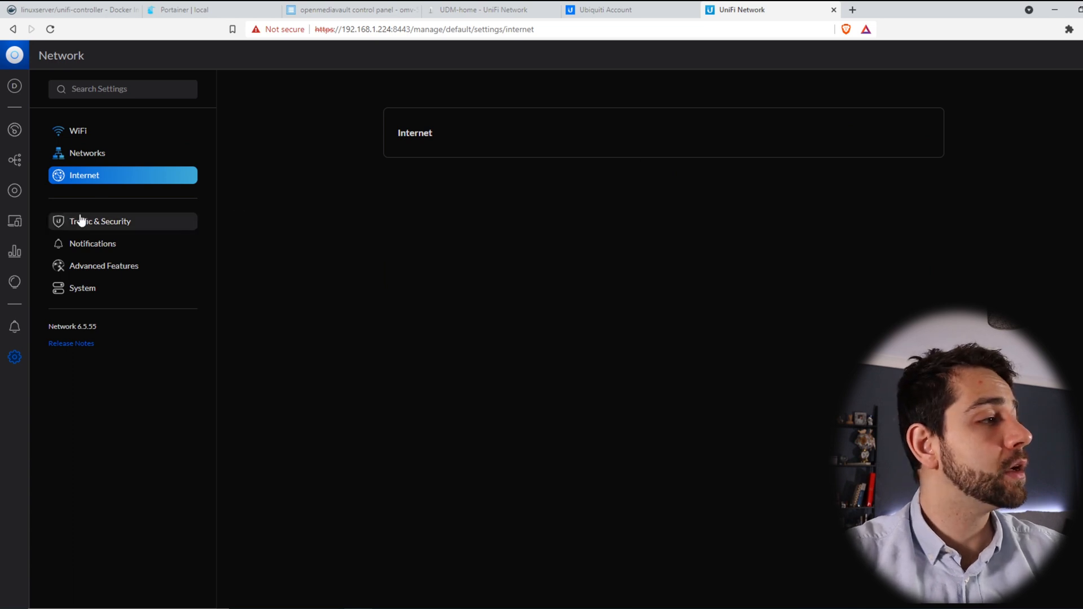
{"action": "left_click", "coordinate": [82, 288]}
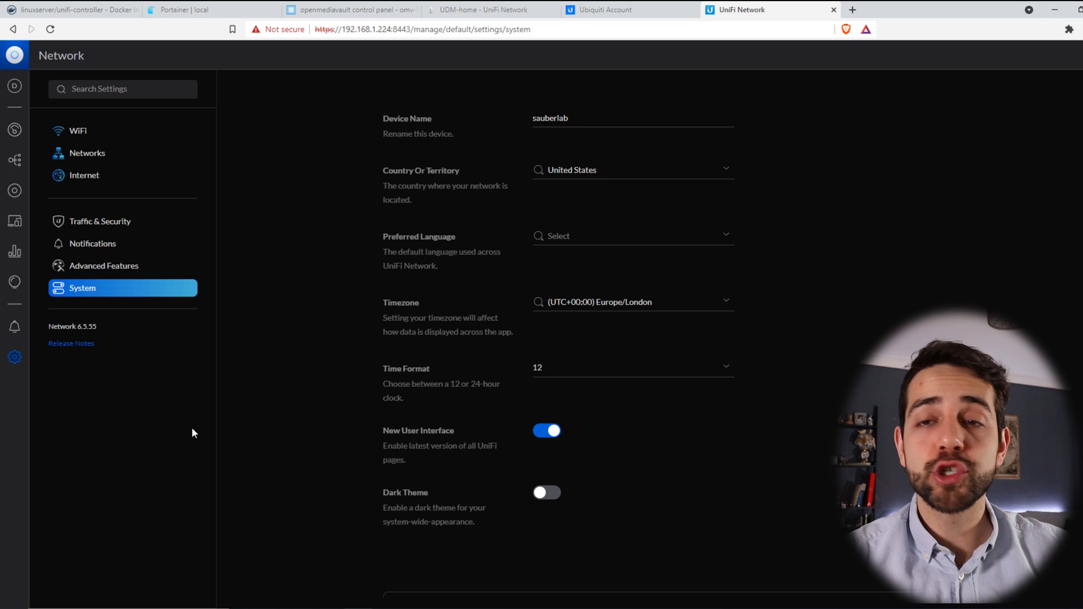
{"action": "left_click", "coordinate": [483, 10]}
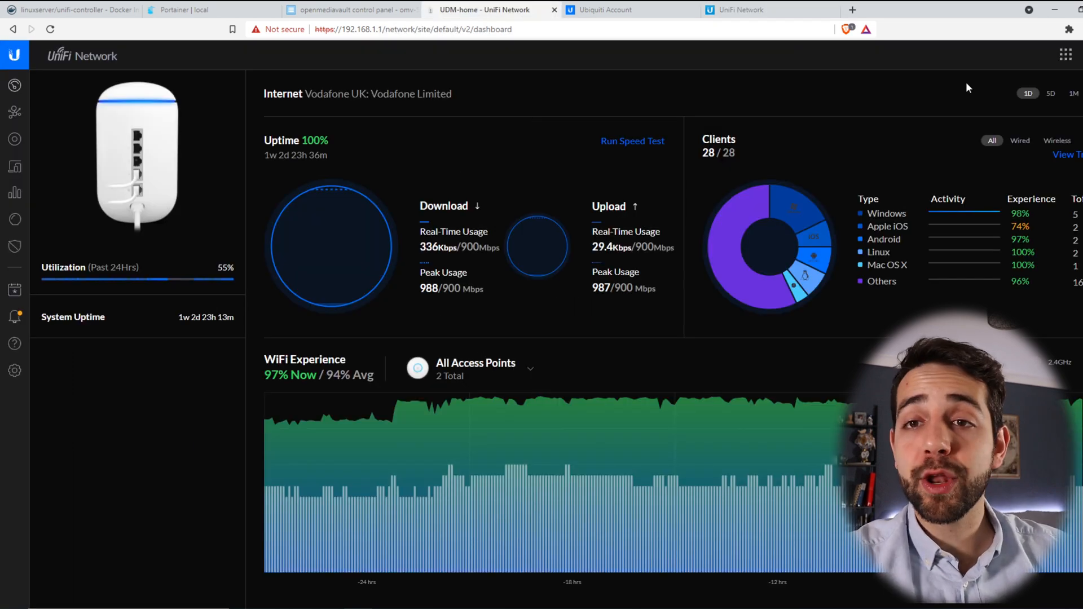
{"action": "mouse_move", "coordinate": [38, 254]}
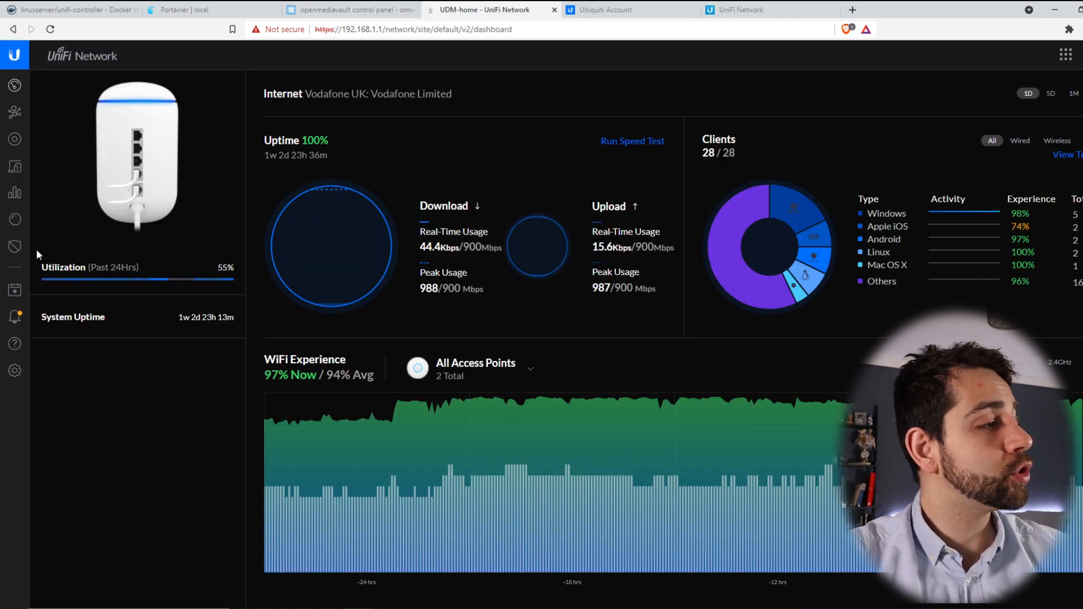
{"action": "mouse_move", "coordinate": [14, 247]}
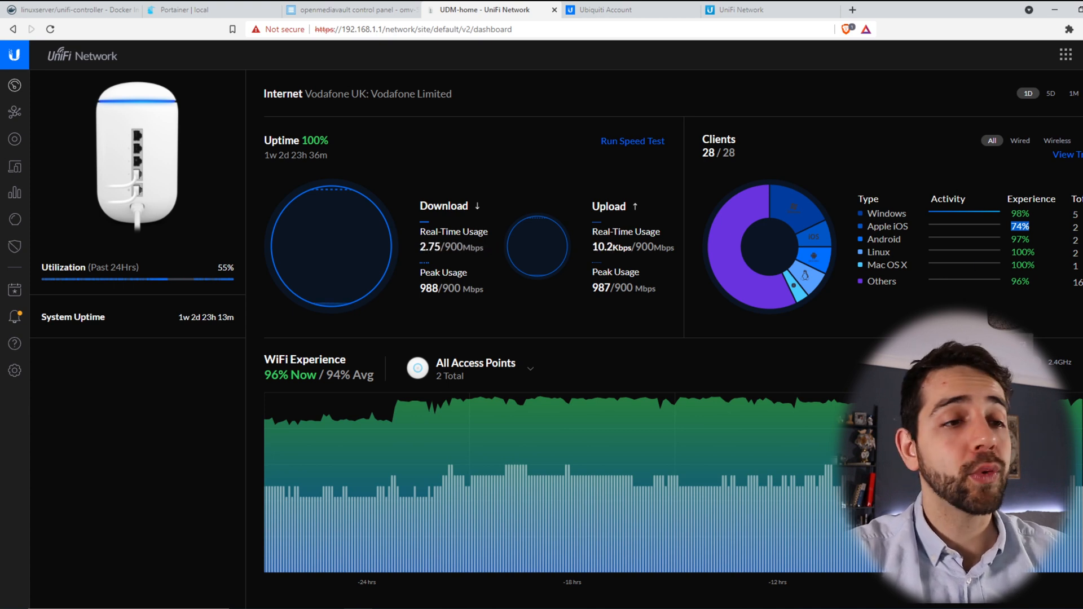
{"action": "mouse_move", "coordinate": [513, 484]}
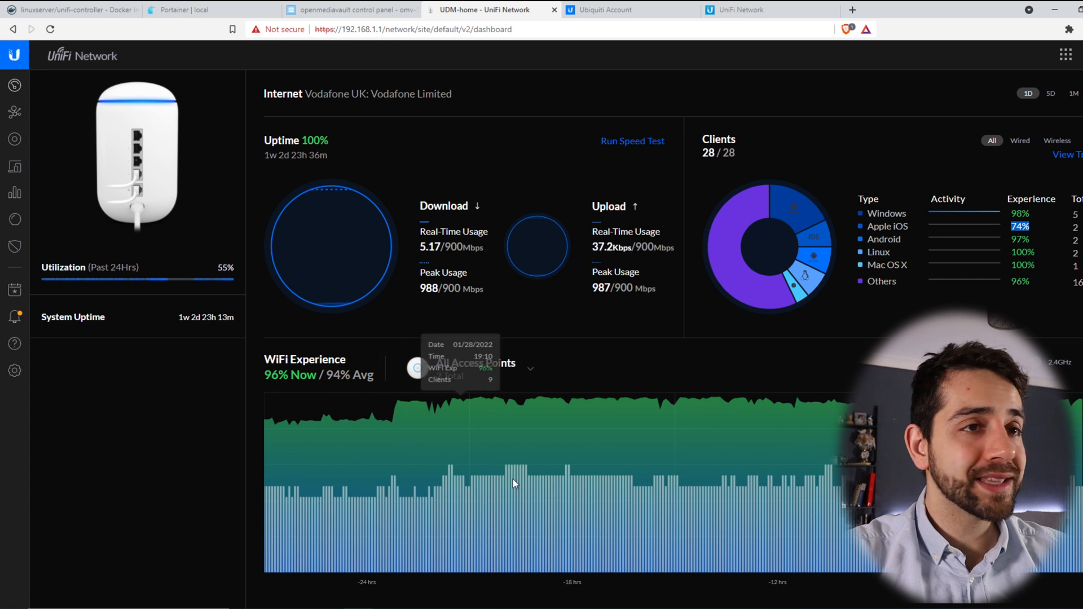
Step: Switch the UDM-home dashboard to 5D then 1M, list access points, and show the topology map
{"action": "left_click", "coordinate": [1050, 93]}
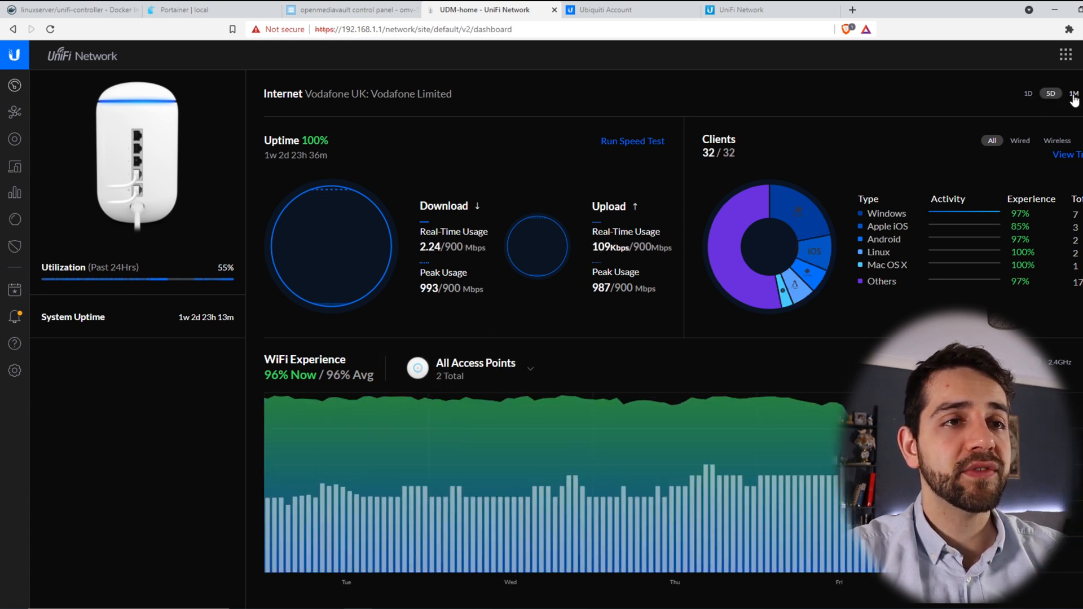
{"action": "left_click", "coordinate": [1074, 94]}
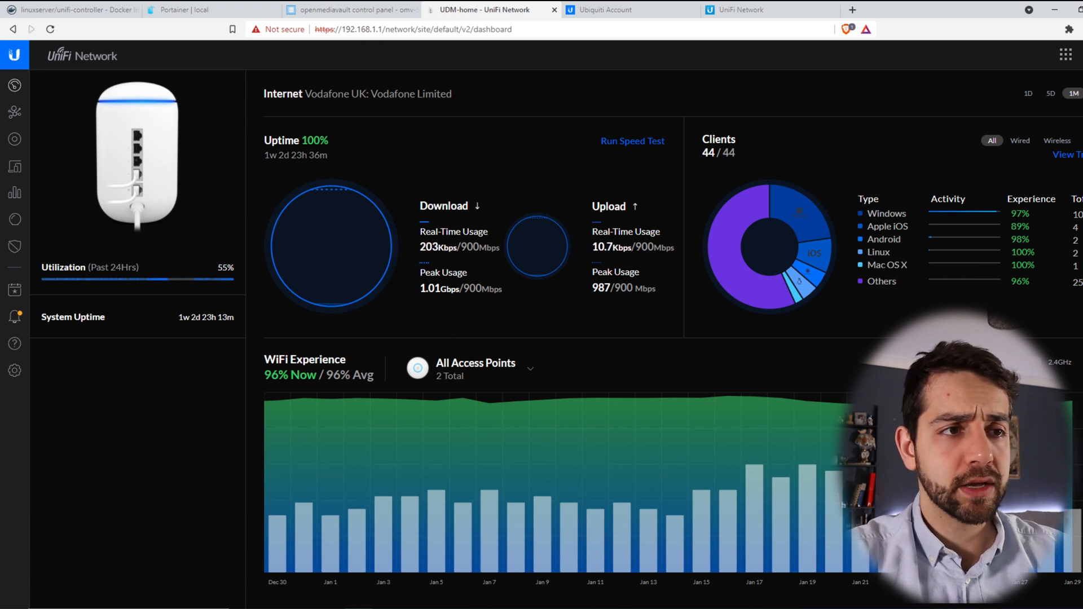
{"action": "mouse_move", "coordinate": [474, 483]}
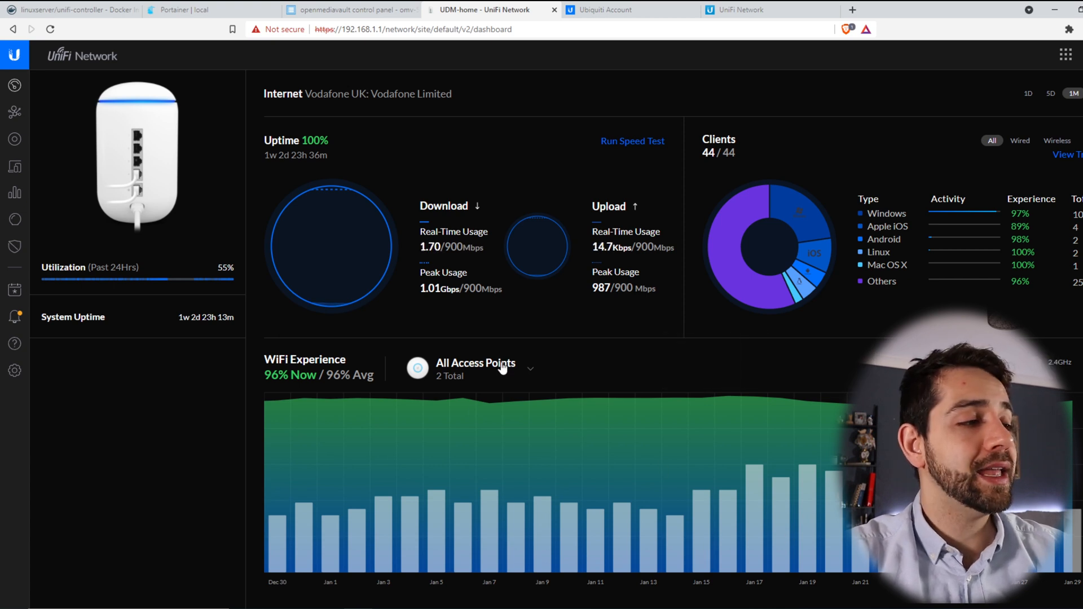
{"action": "left_click", "coordinate": [475, 368]}
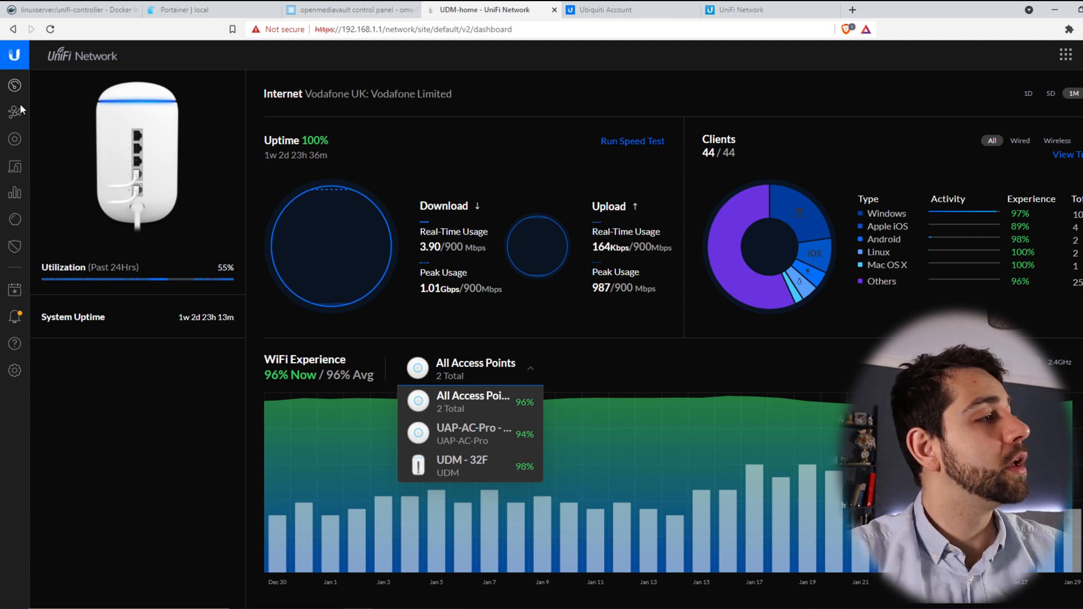
{"action": "left_click", "coordinate": [14, 112]}
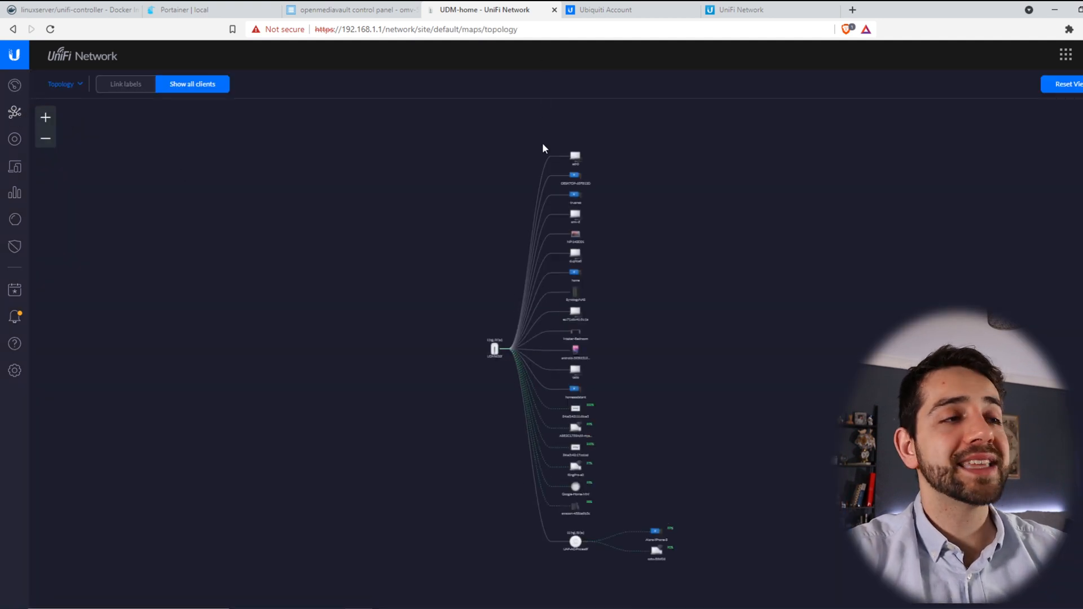
{"action": "mouse_move", "coordinate": [659, 150]}
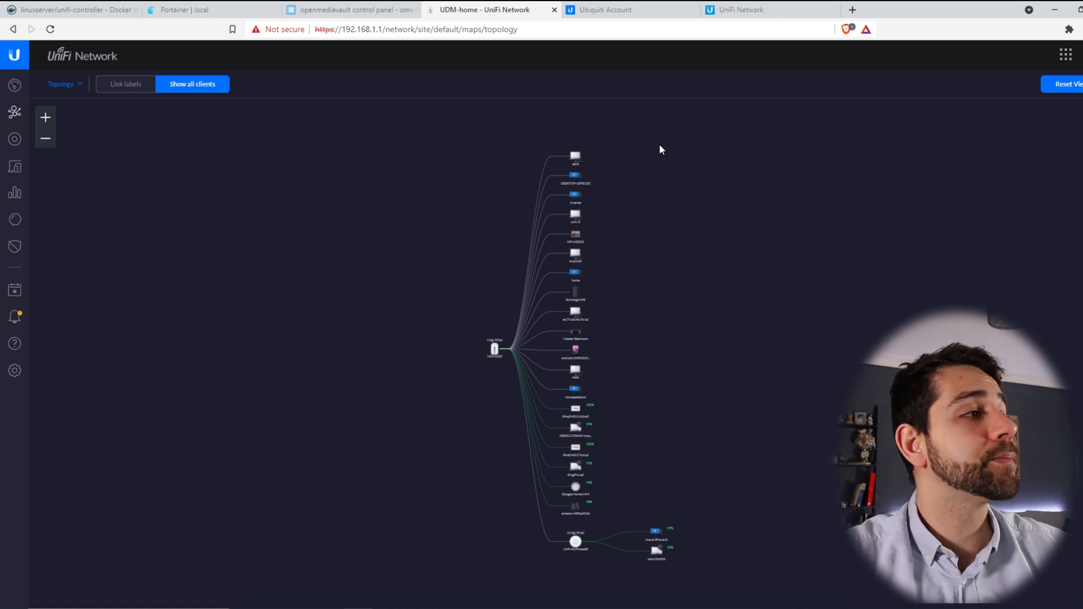
{"action": "mouse_move", "coordinate": [33, 203]}
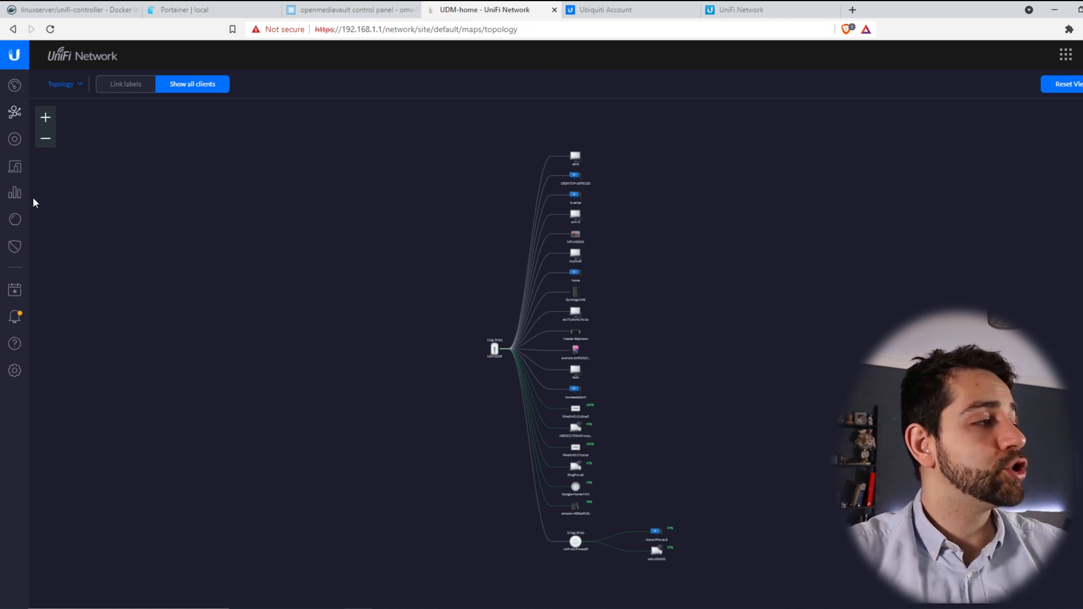
Step: View the UDM-home traffic stats breakdown by category, then its WiFi settings with the guest hotspot
{"action": "left_click", "coordinate": [14, 192]}
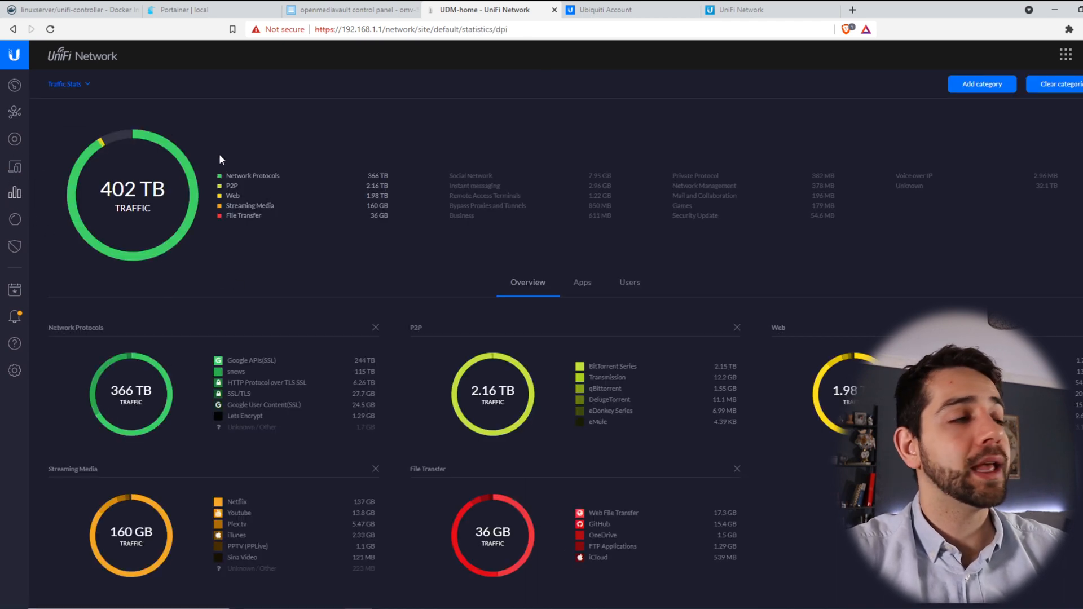
{"action": "mouse_move", "coordinate": [376, 358]}
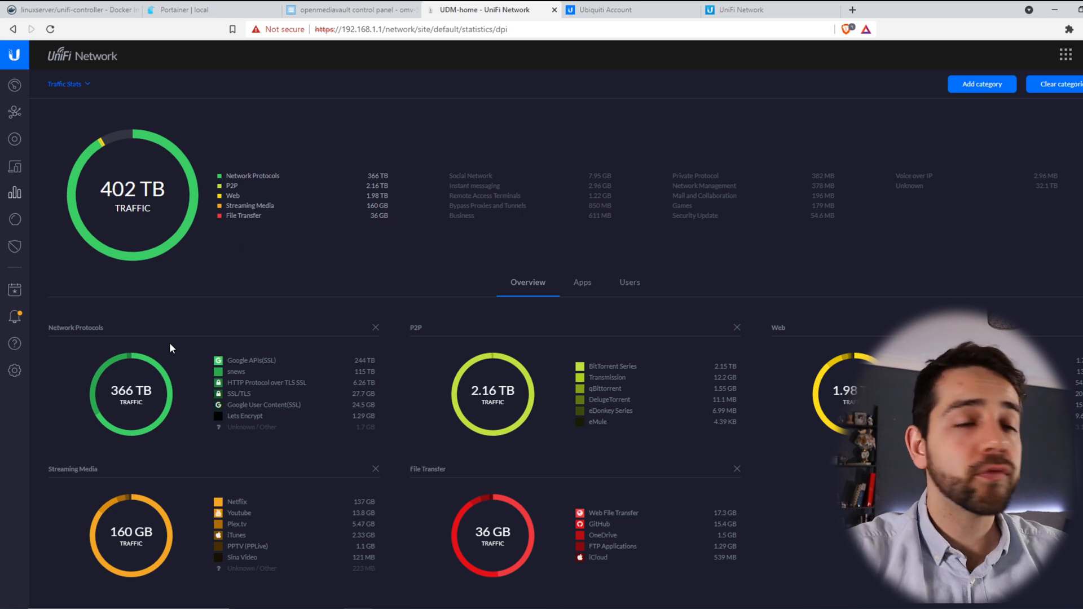
{"action": "mouse_move", "coordinate": [187, 230]}
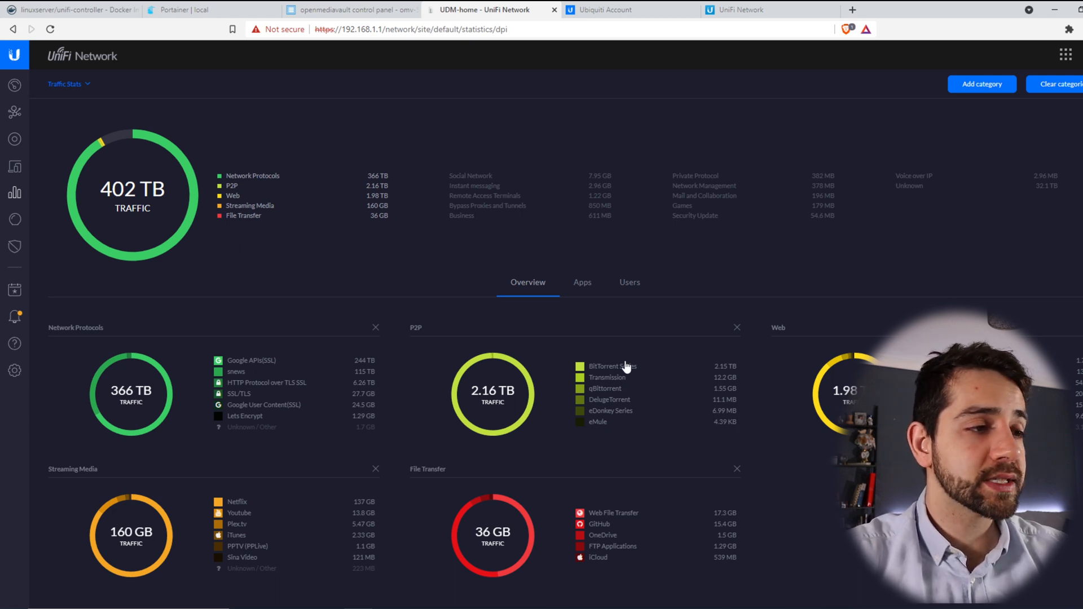
{"action": "mouse_move", "coordinate": [625, 367]}
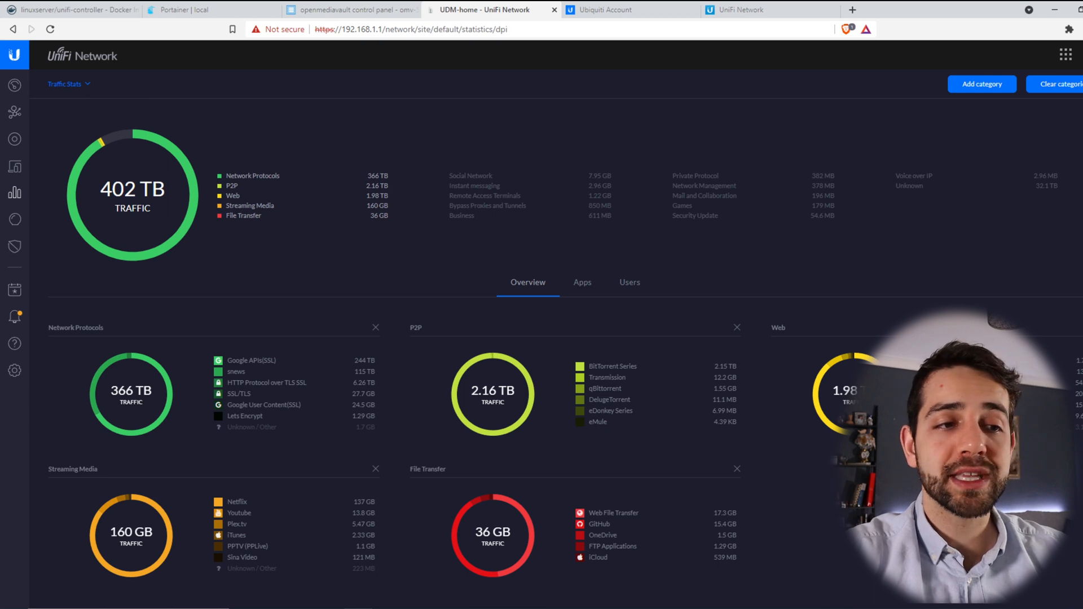
{"action": "mouse_move", "coordinate": [715, 486]}
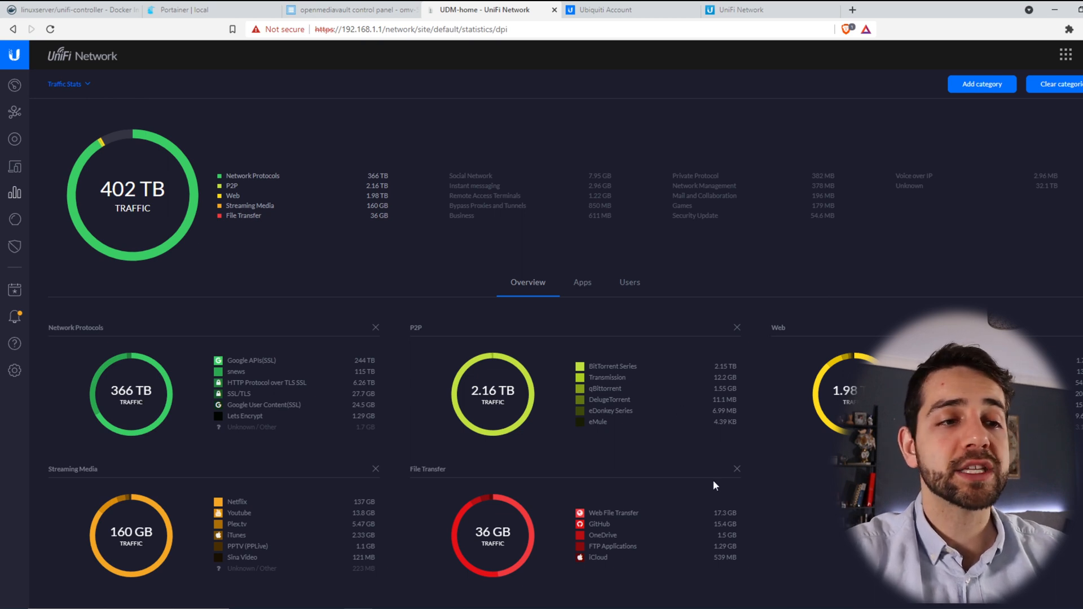
{"action": "mouse_move", "coordinate": [452, 596]}
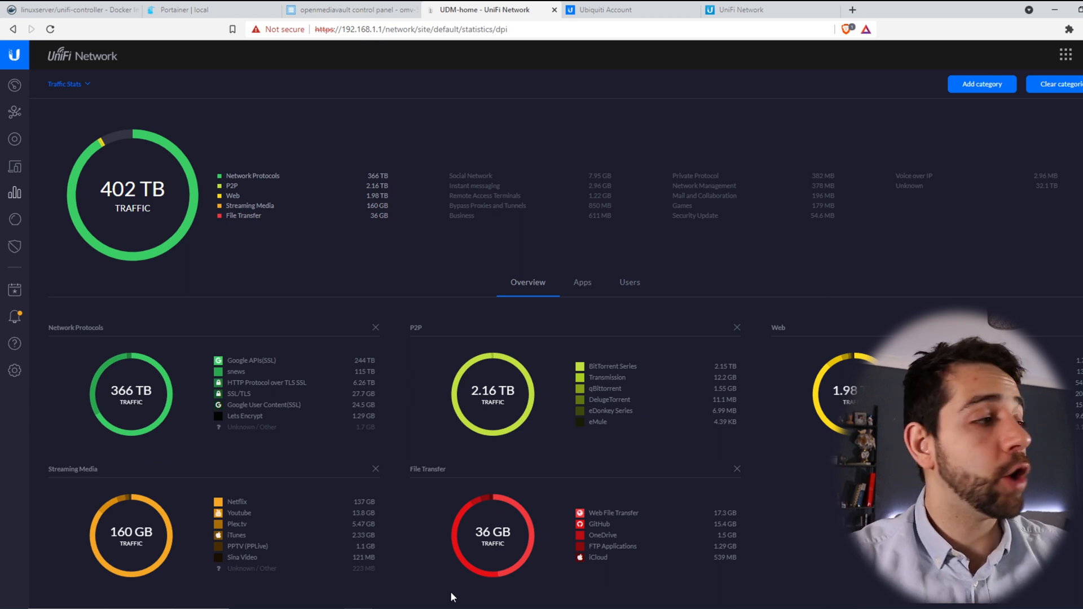
{"action": "left_click", "coordinate": [15, 370]}
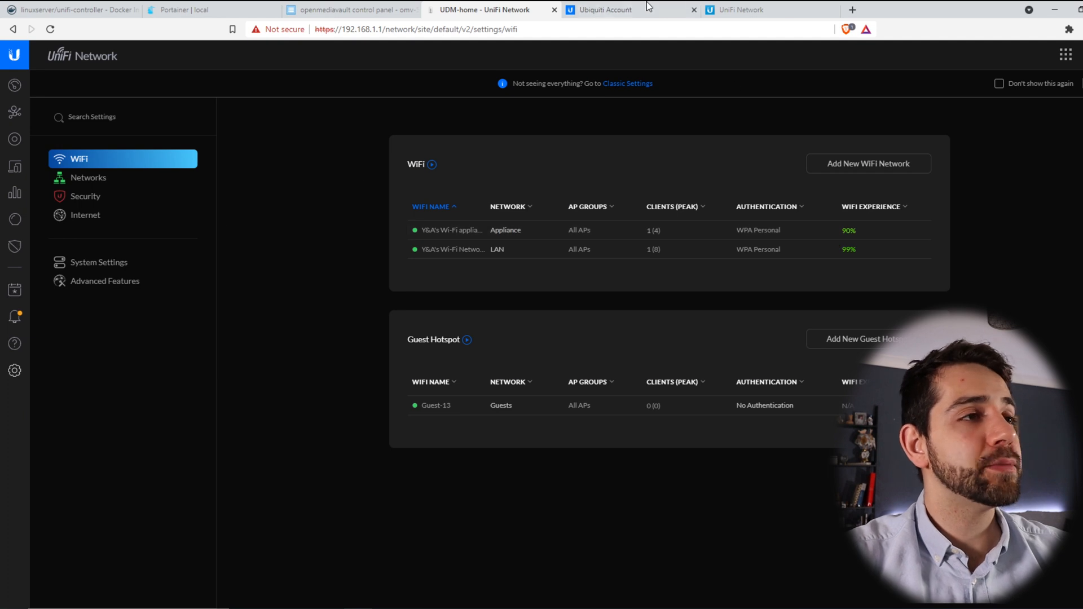
{"action": "left_click", "coordinate": [742, 9]}
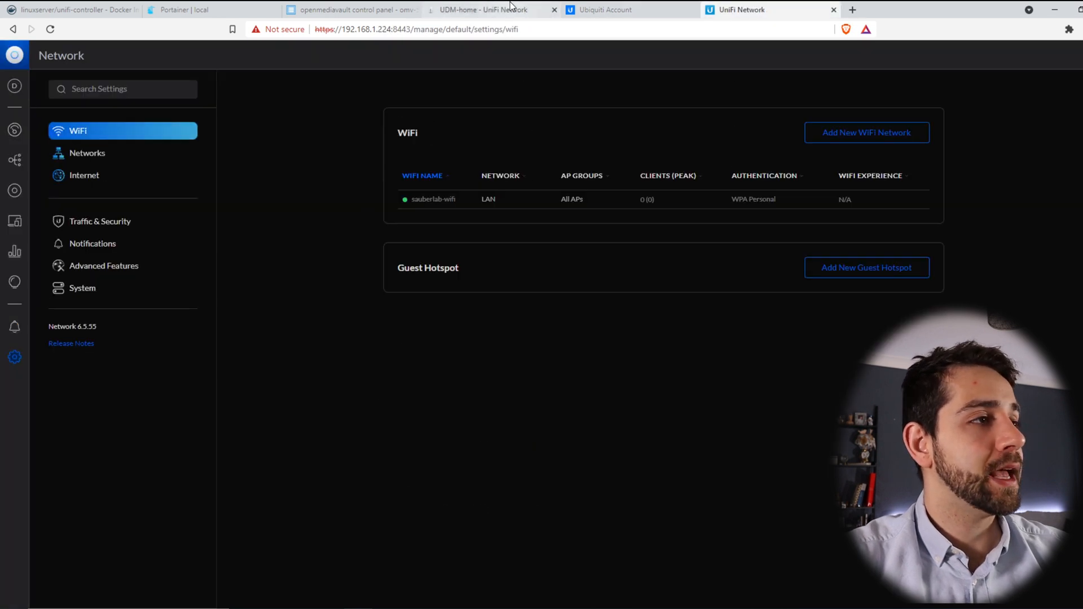
{"action": "left_click", "coordinate": [483, 9]}
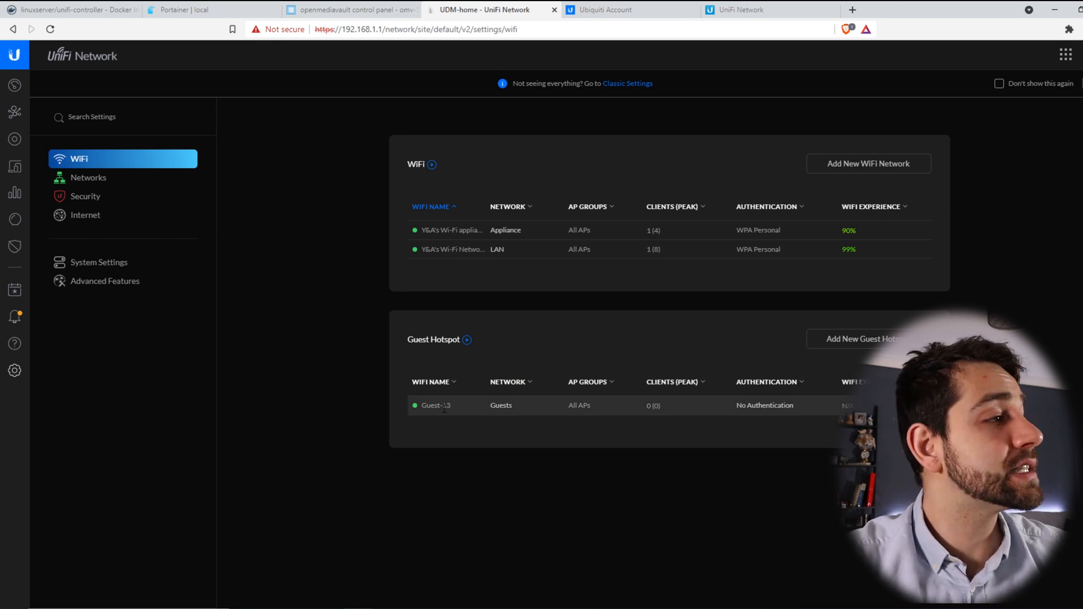
{"action": "mouse_move", "coordinate": [89, 178]}
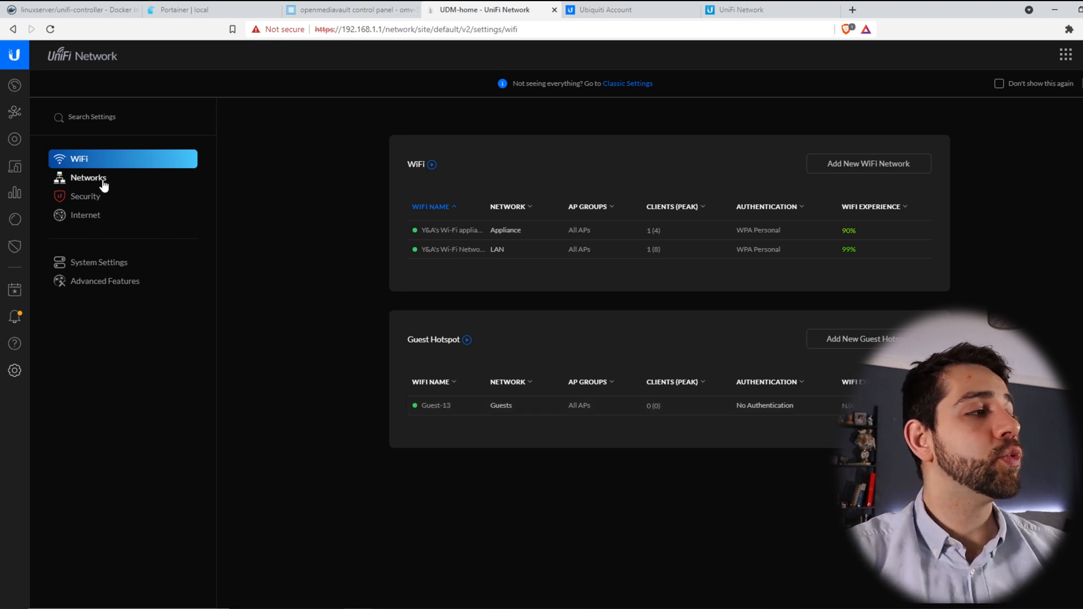
{"action": "mouse_move", "coordinate": [74, 372]}
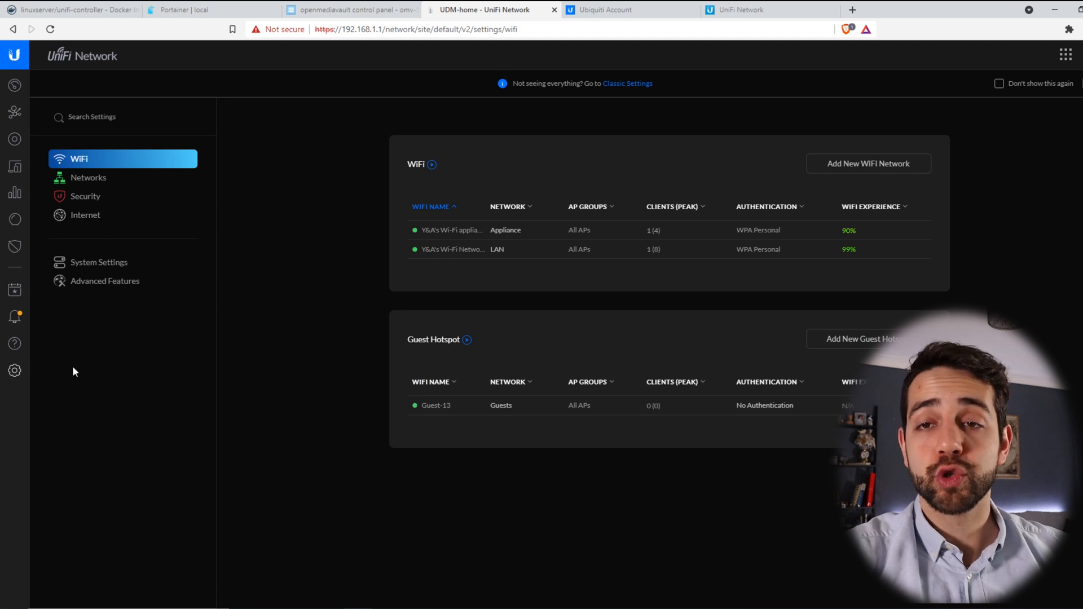